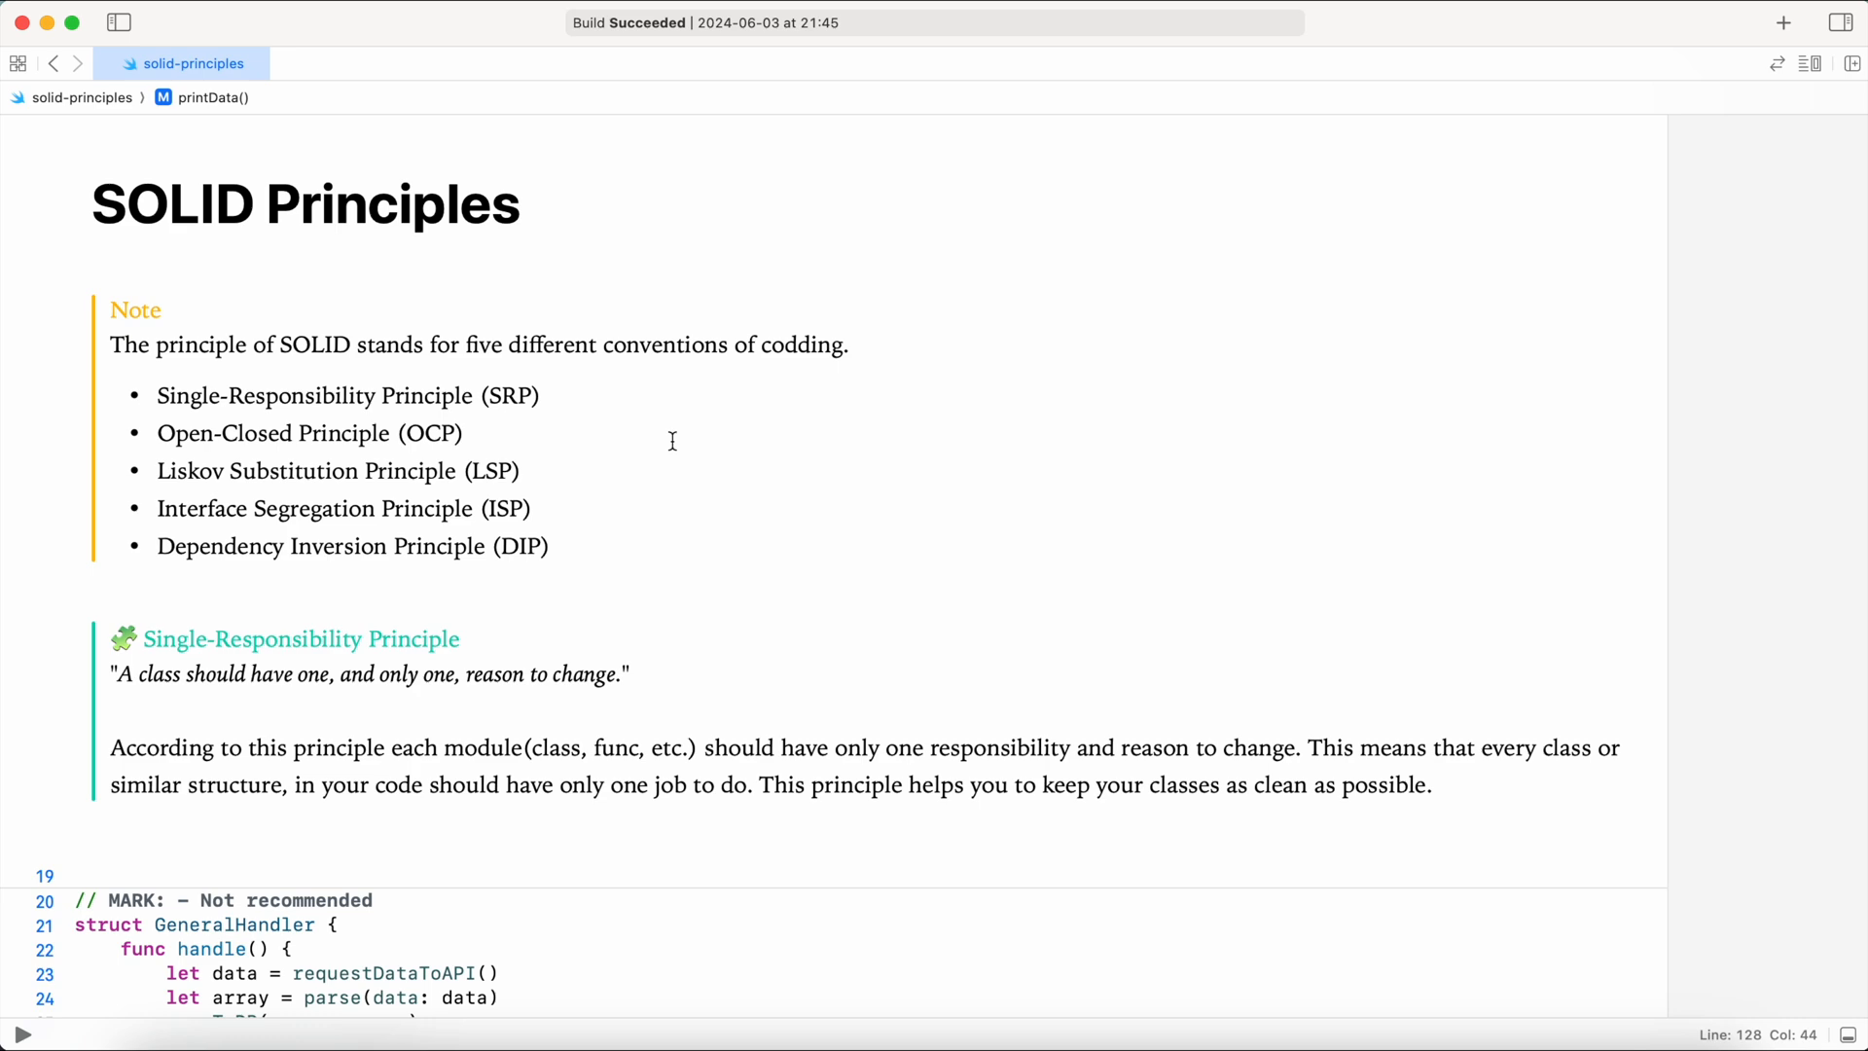
{"action": "scroll", "scroll_direction": "down", "scroll_amount": 3}
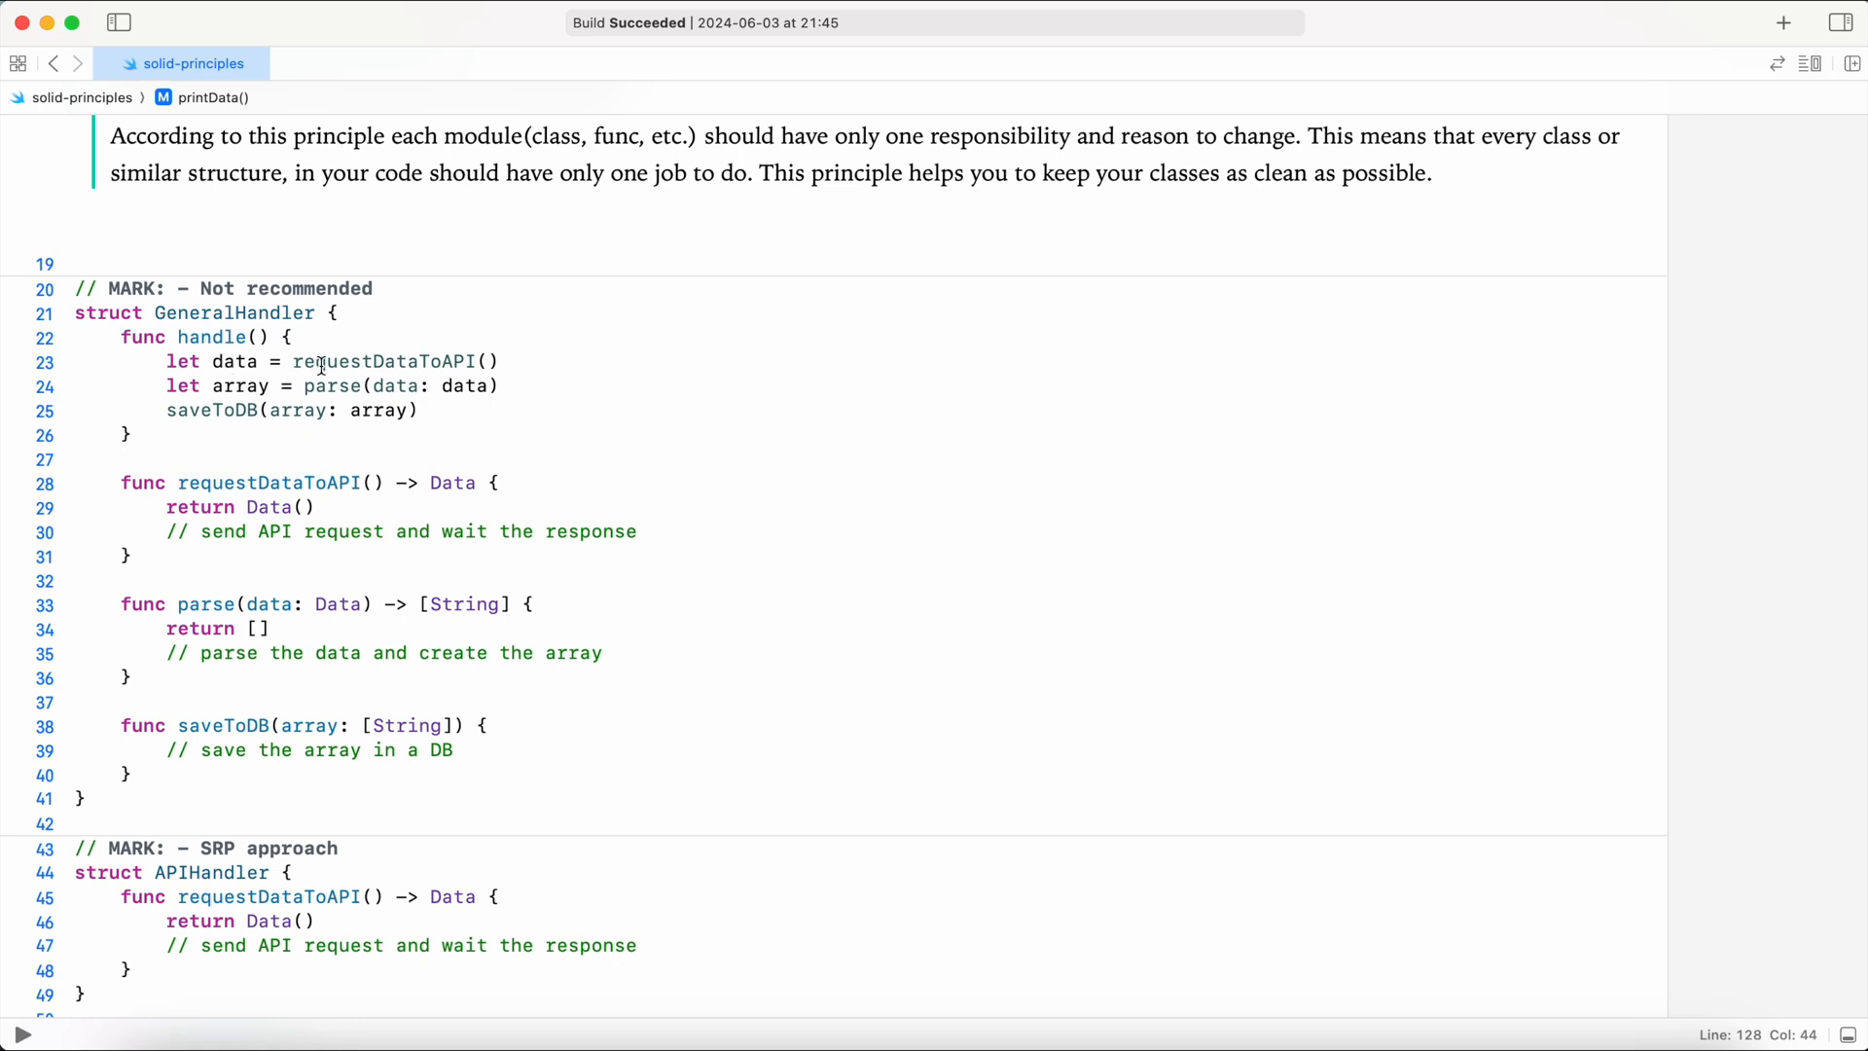
{"action": "mouse_move", "coordinate": [282, 361]}
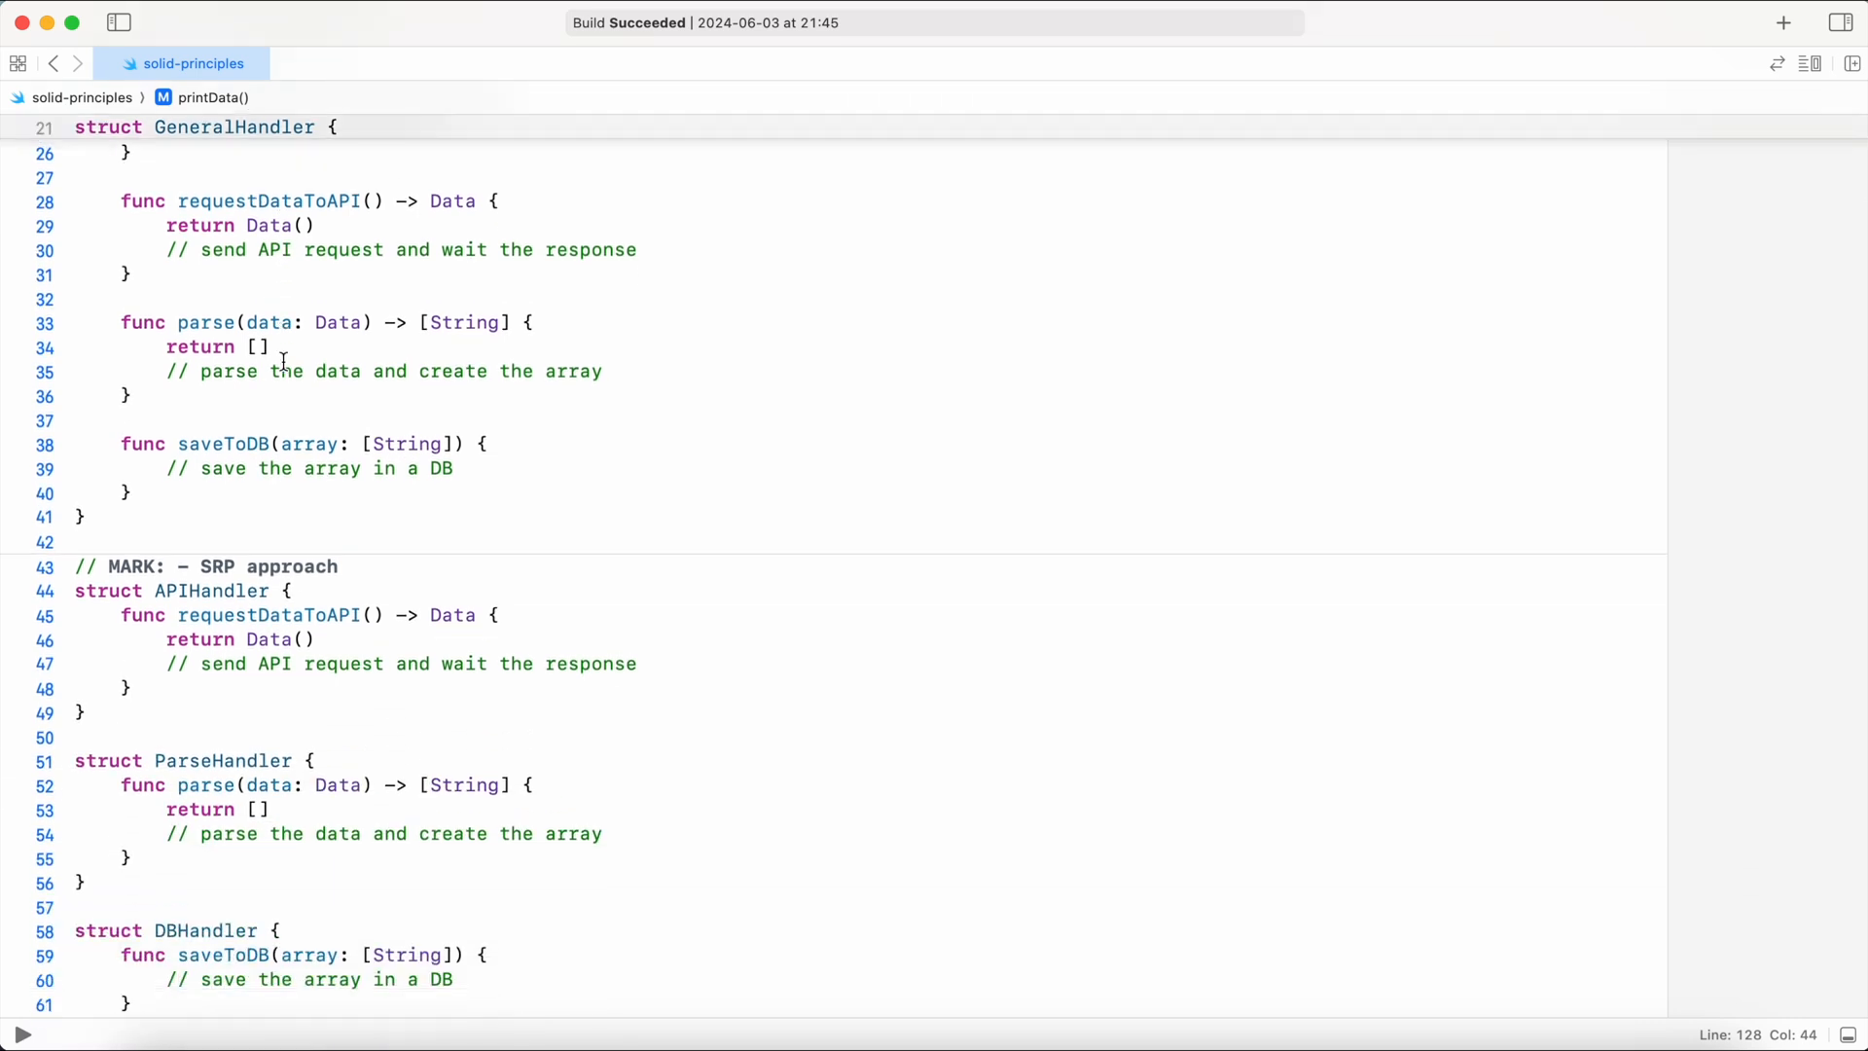
{"action": "scroll", "scroll_direction": "down", "scroll_amount": 3}
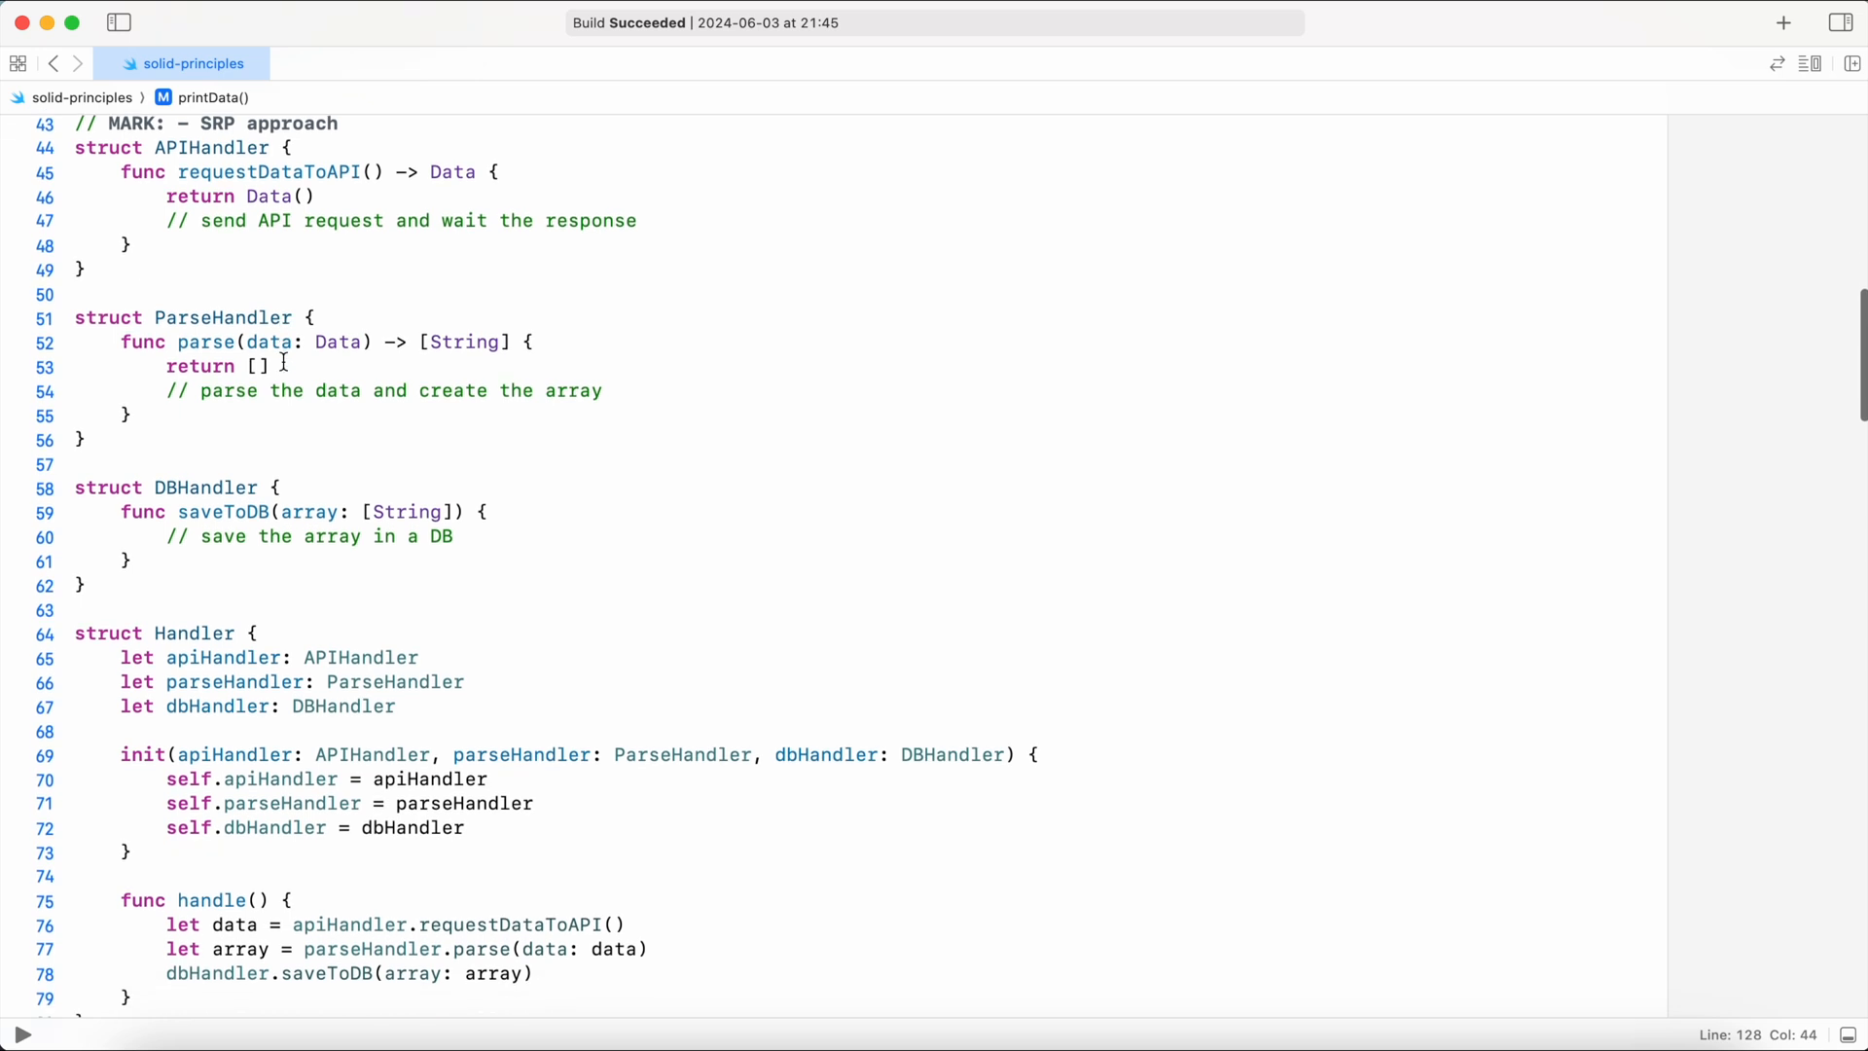
{"action": "scroll", "scroll_direction": "down", "scroll_amount": 3}
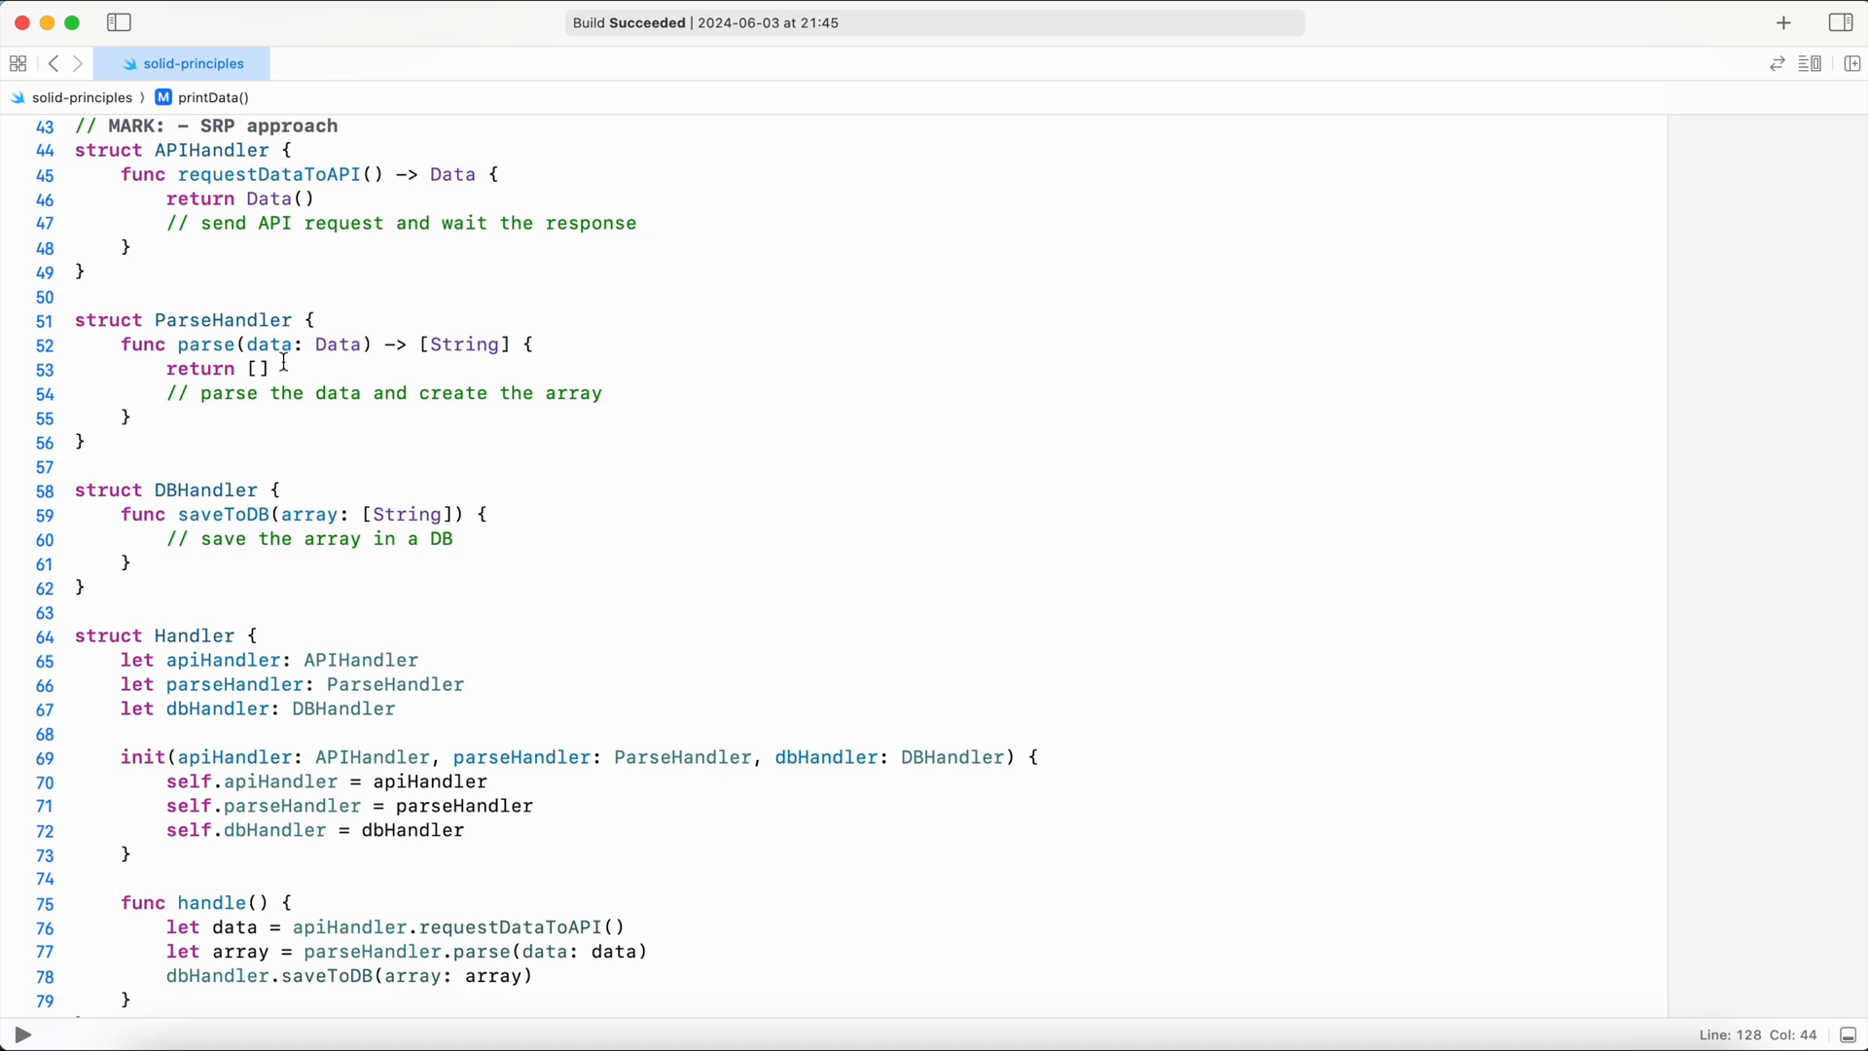
{"action": "mouse_move", "coordinate": [343, 622]}
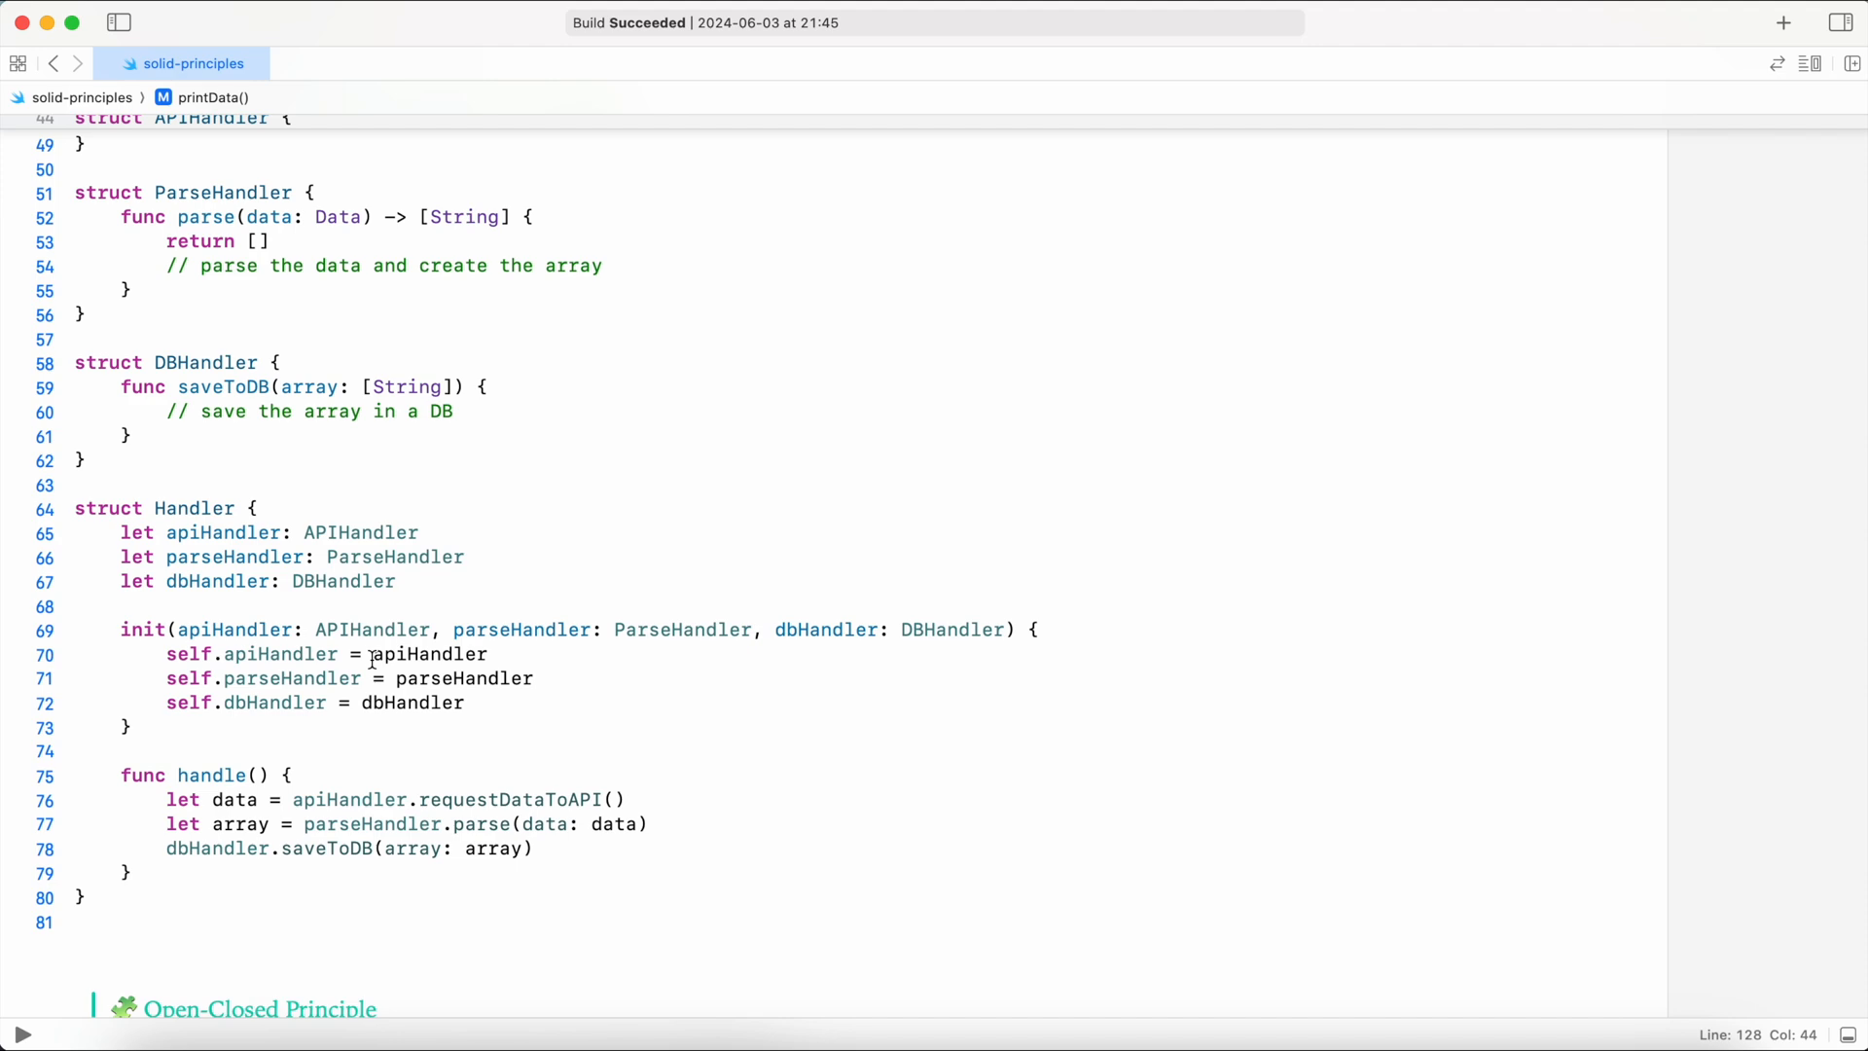
{"action": "scroll", "scroll_direction": "down", "scroll_amount": 3}
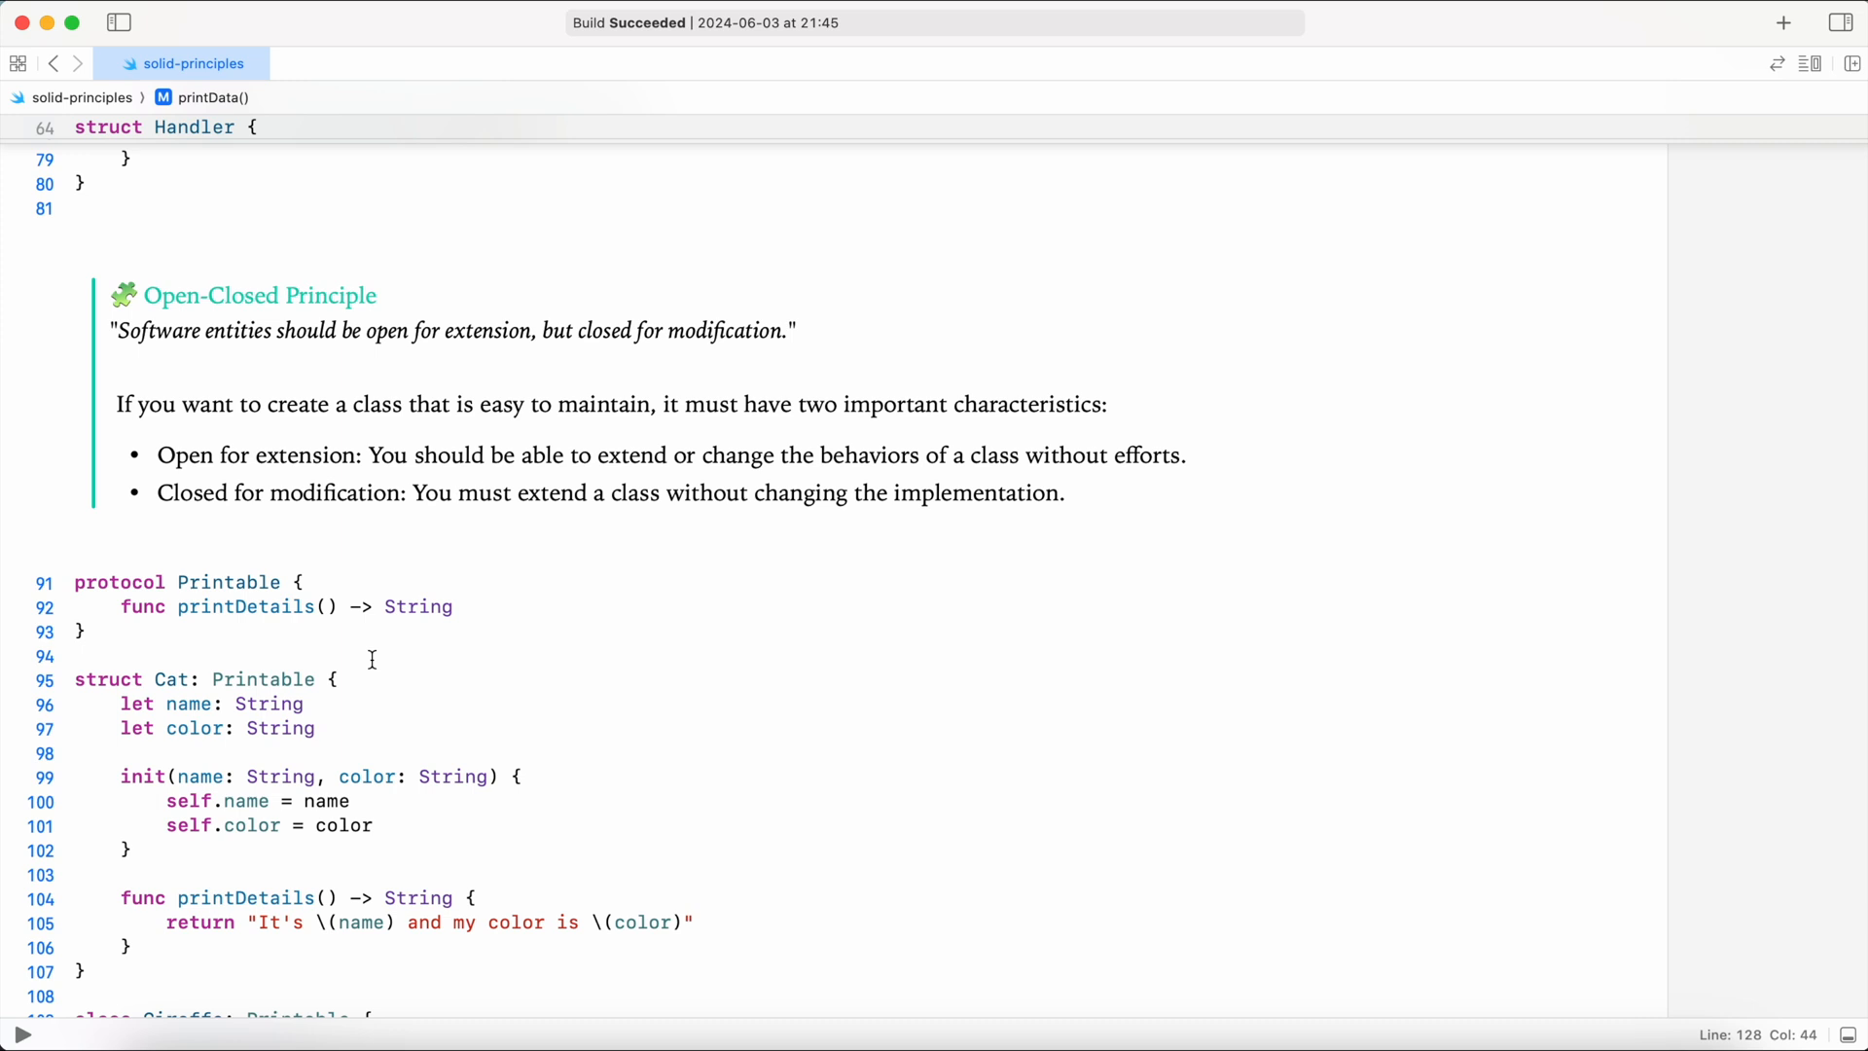
{"action": "scroll", "scroll_direction": "down", "scroll_amount": 3}
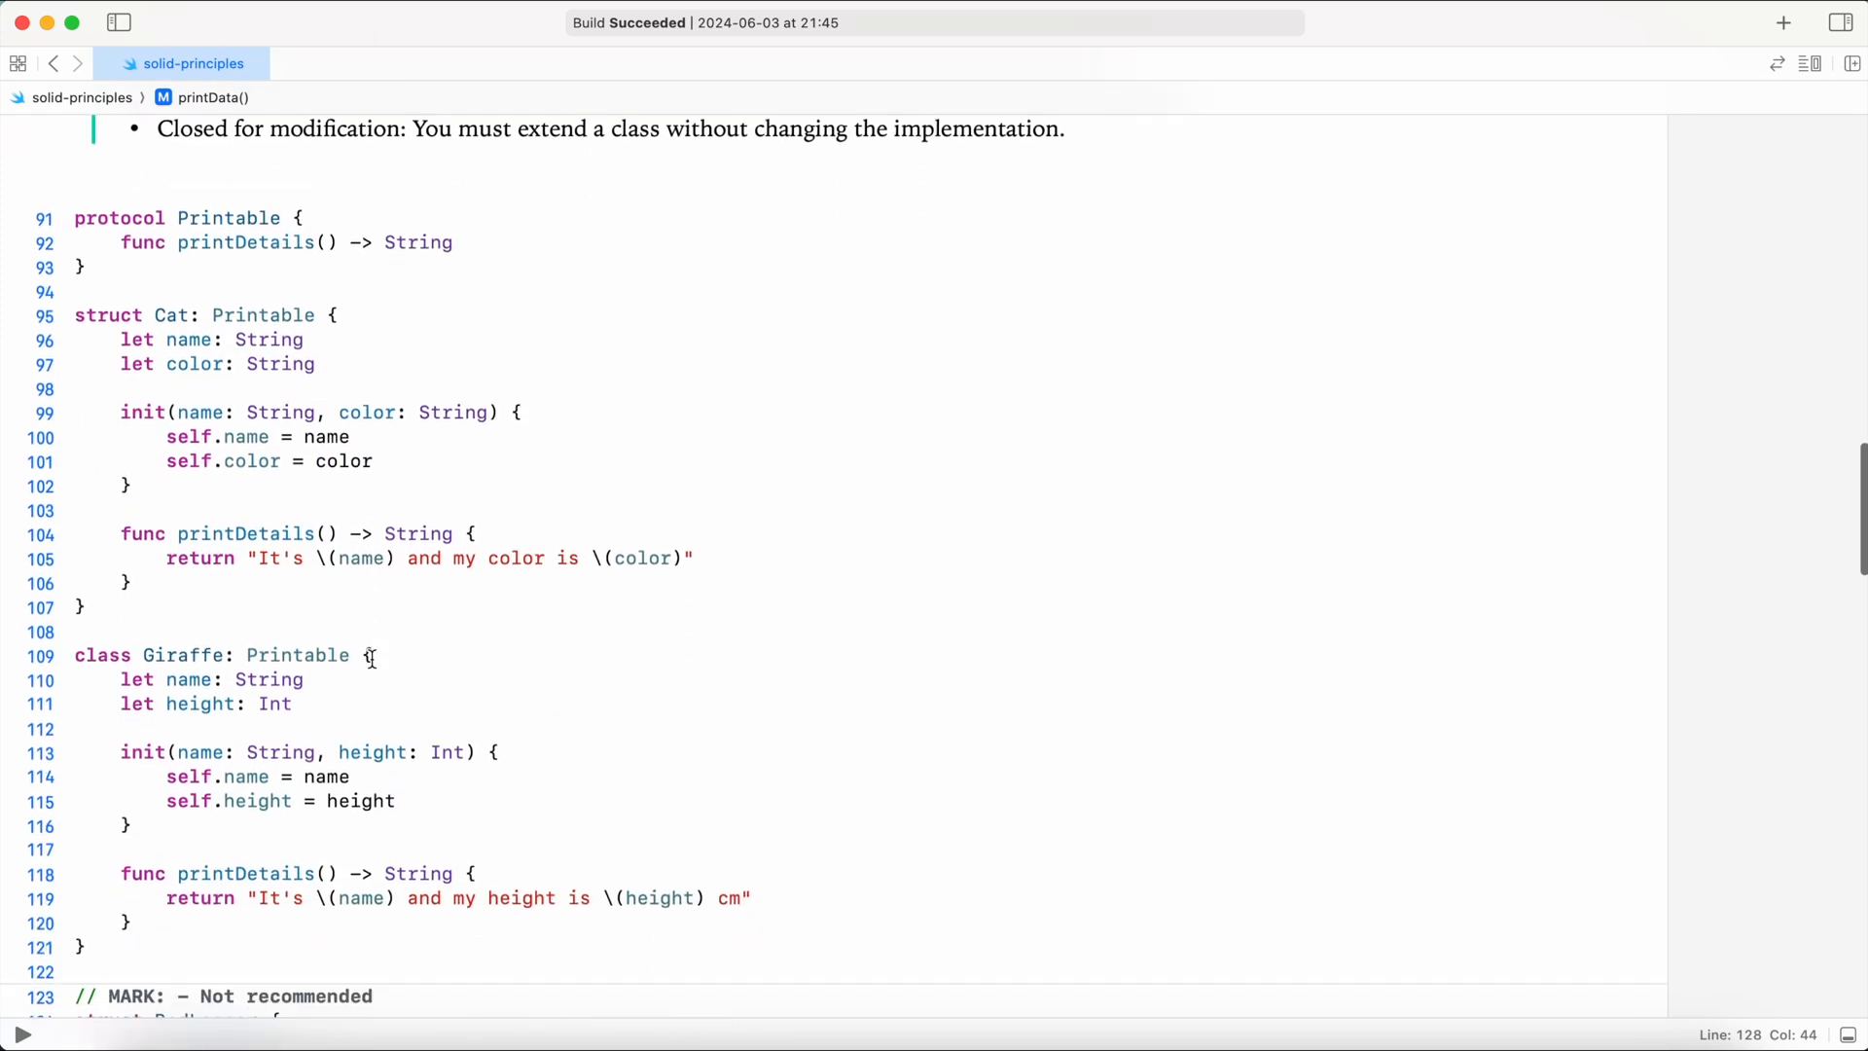
{"action": "mouse_move", "coordinate": [98, 316]}
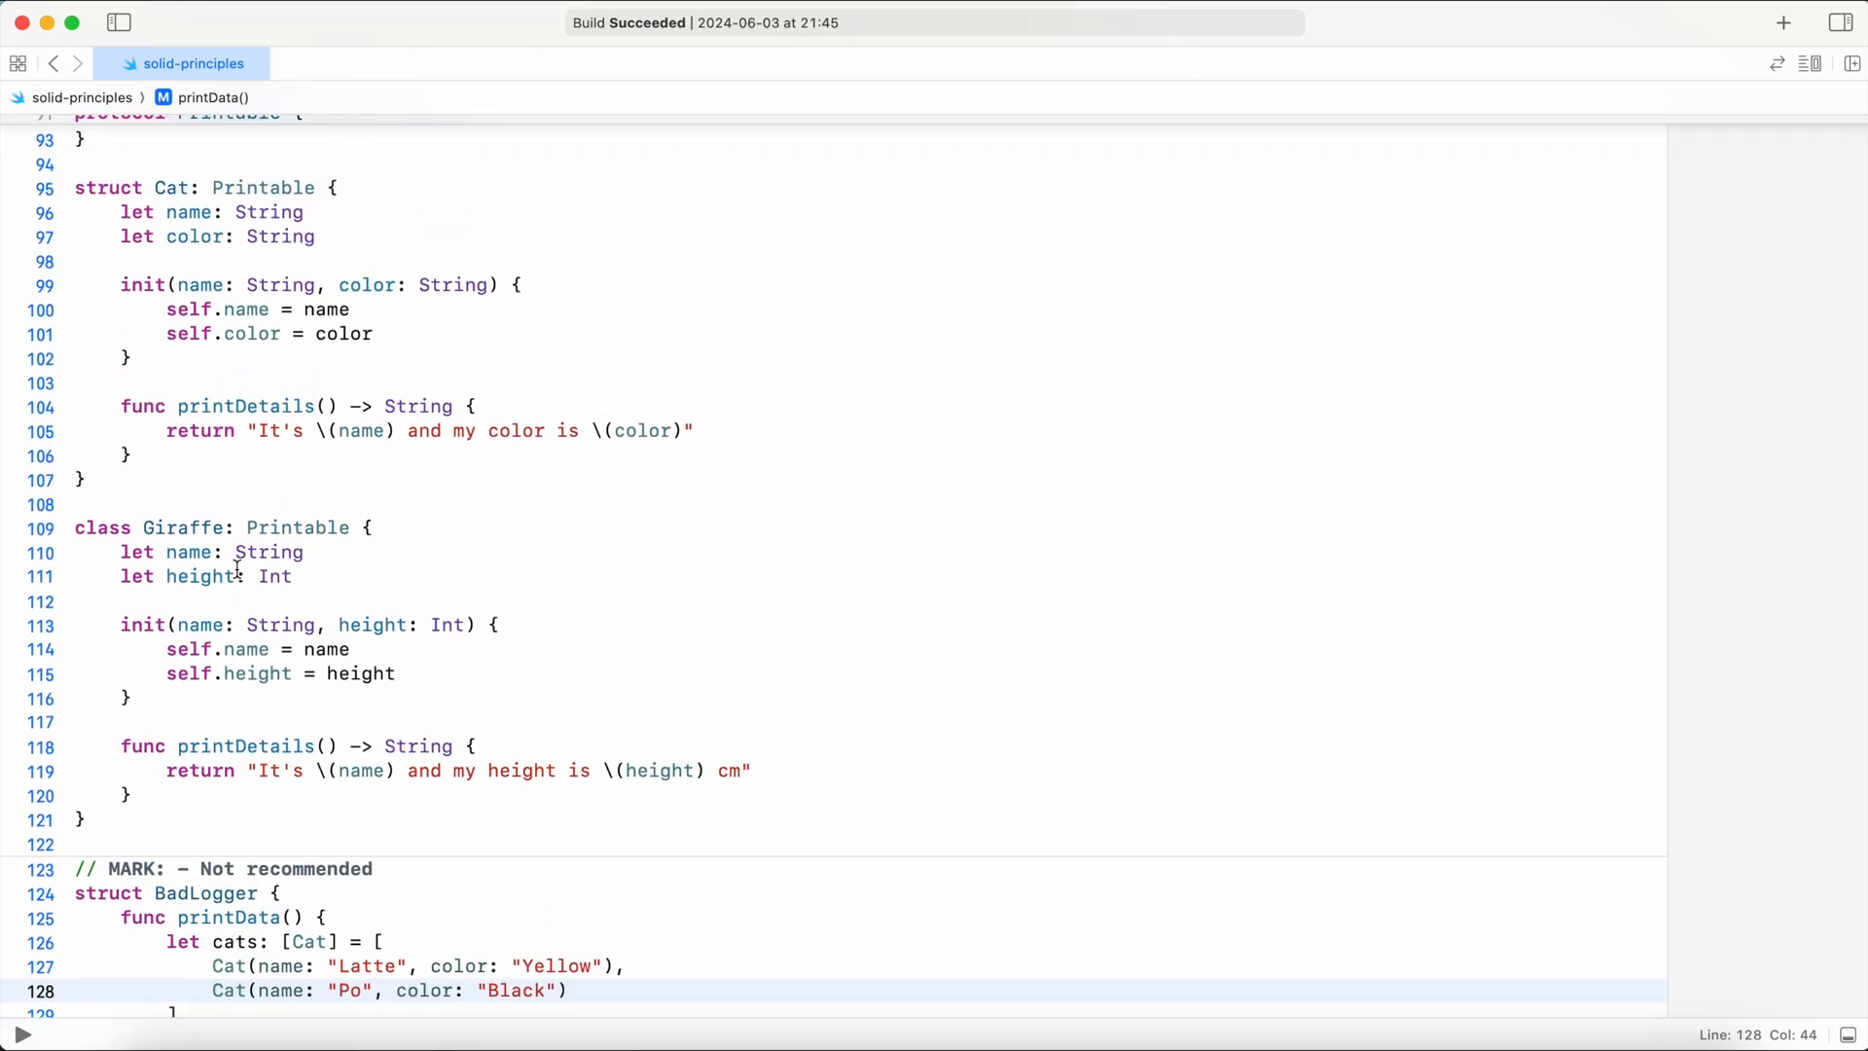
{"action": "scroll", "scroll_direction": "down", "scroll_amount": 3}
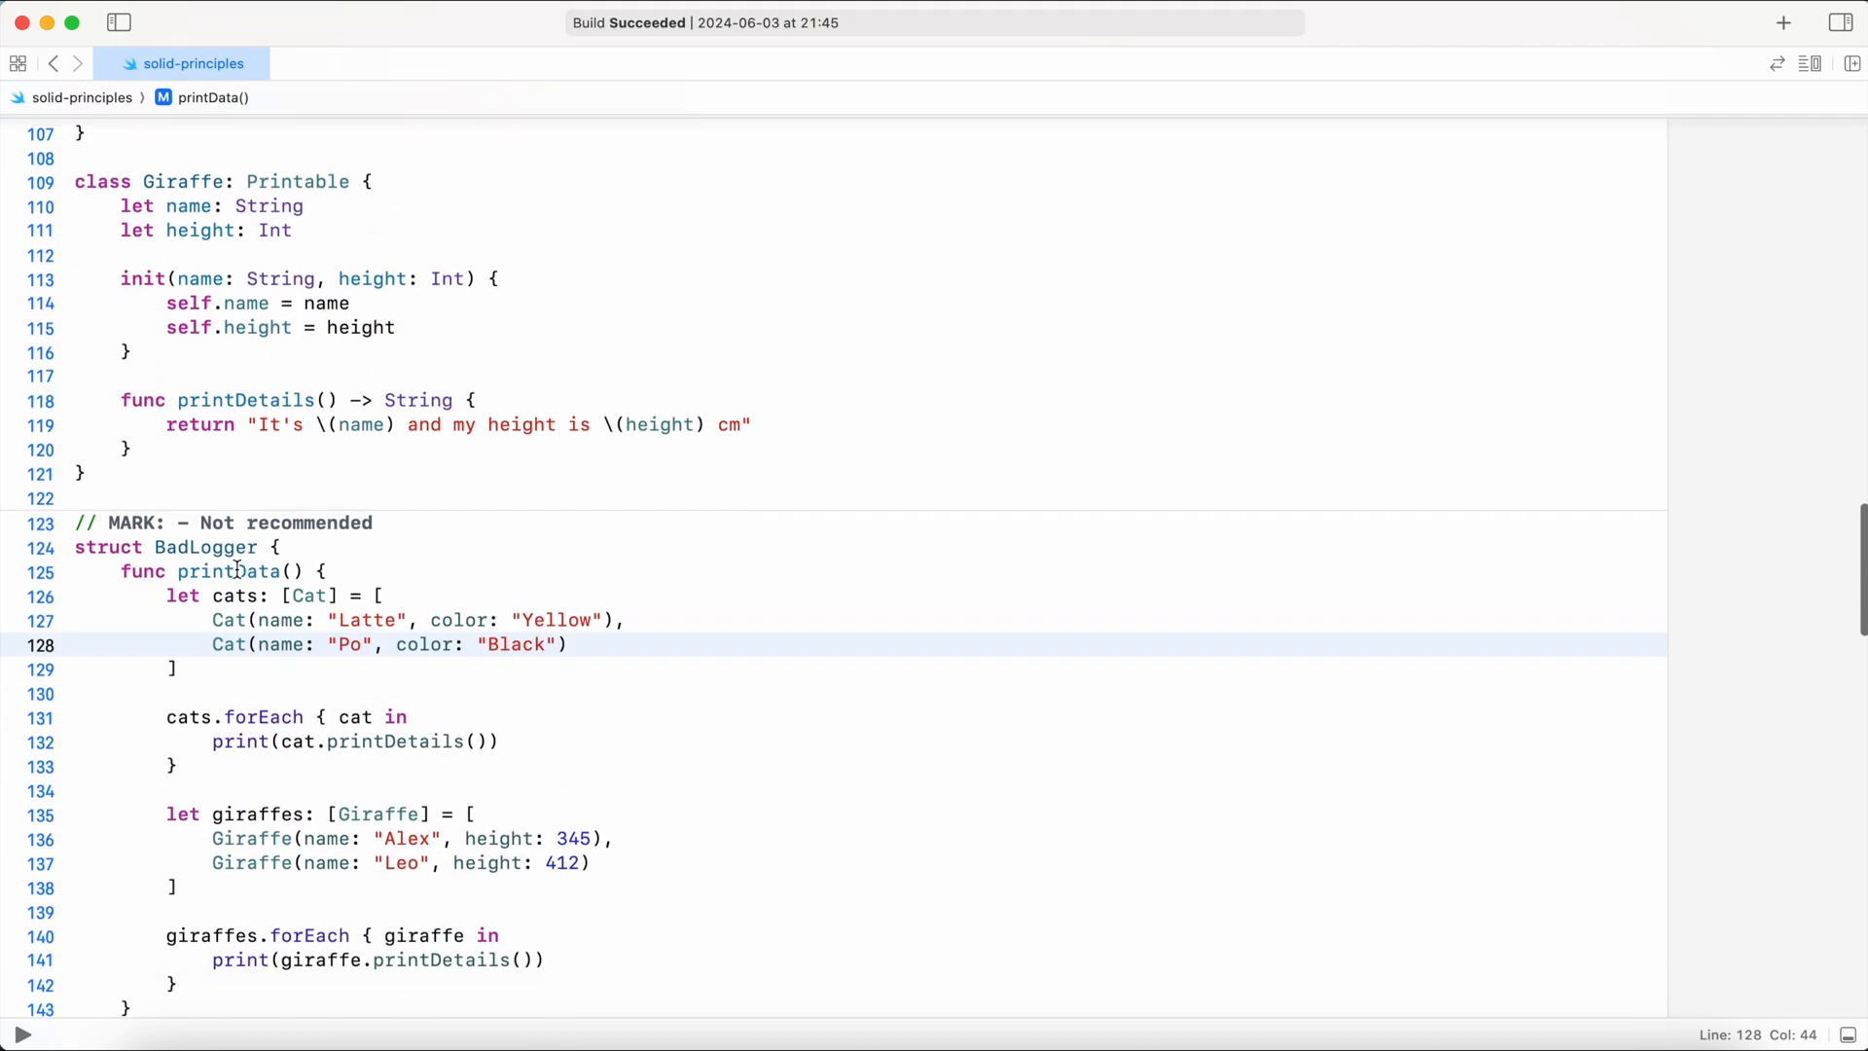
{"action": "scroll", "scroll_direction": "down", "scroll_amount": 3}
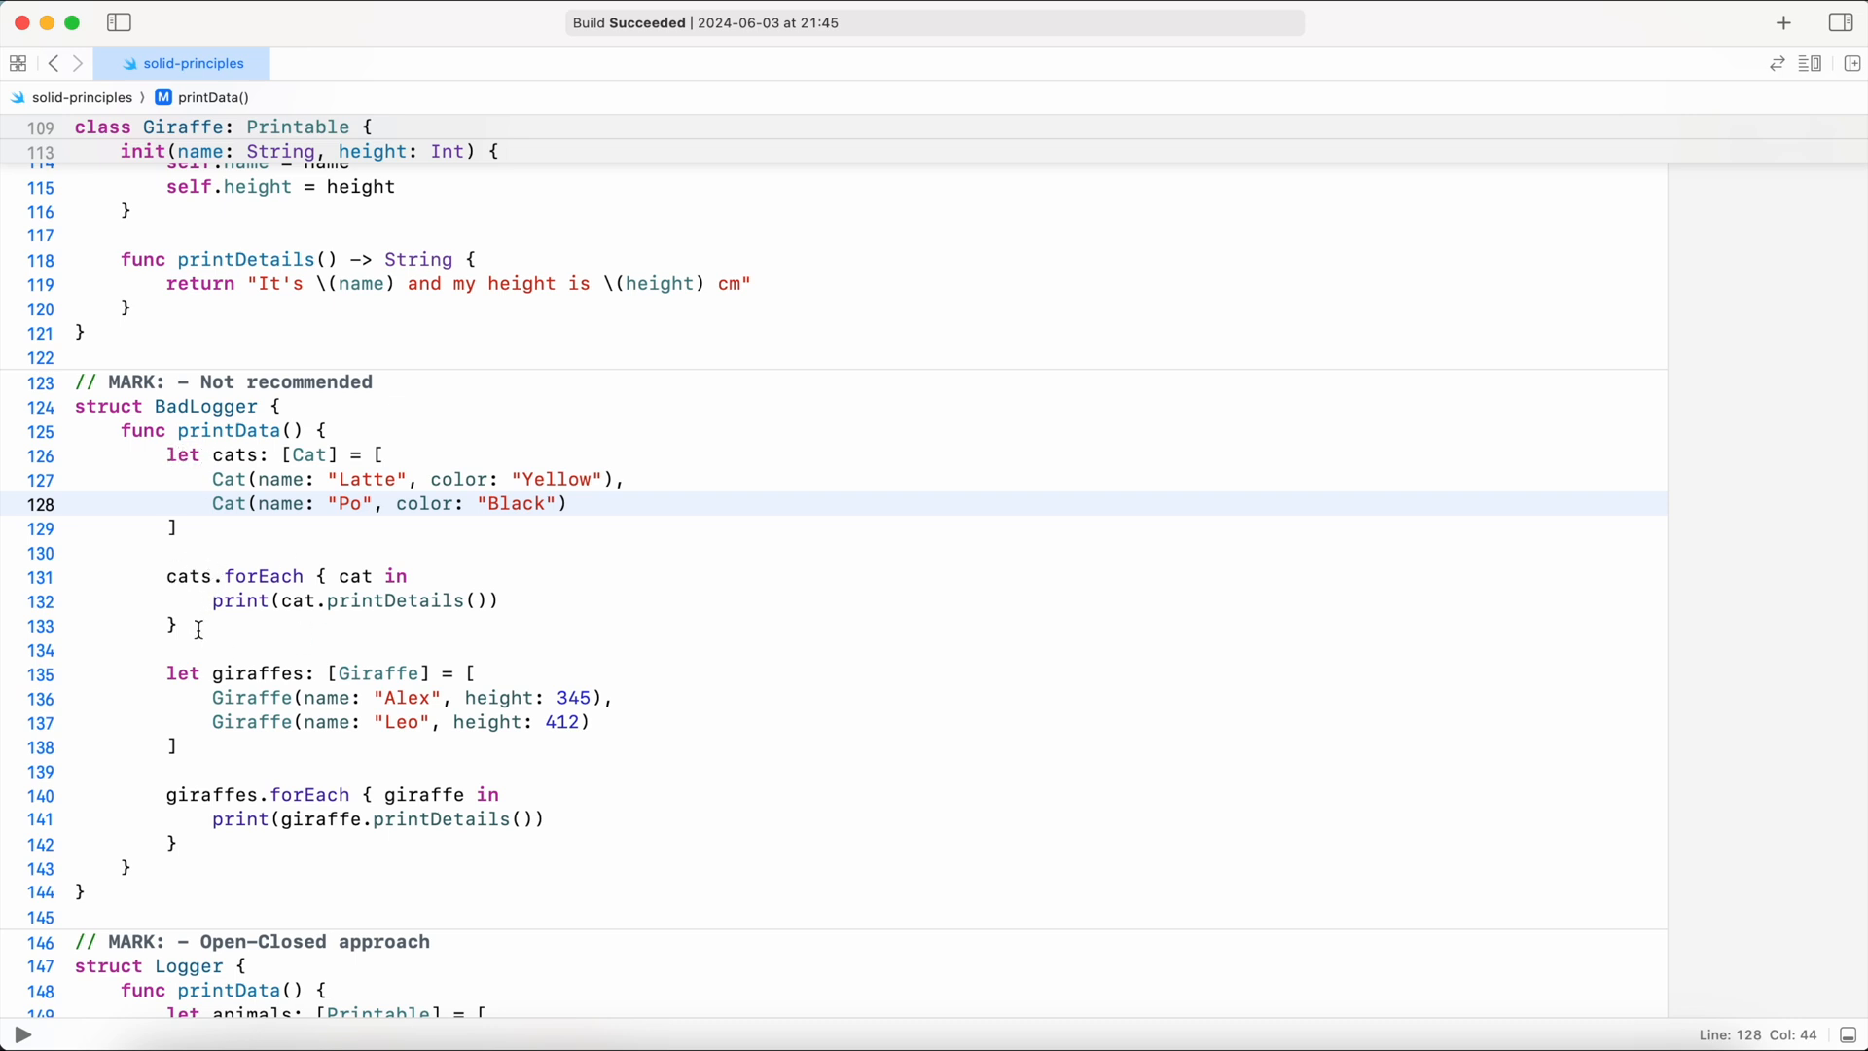
{"action": "mouse_move", "coordinate": [179, 796]}
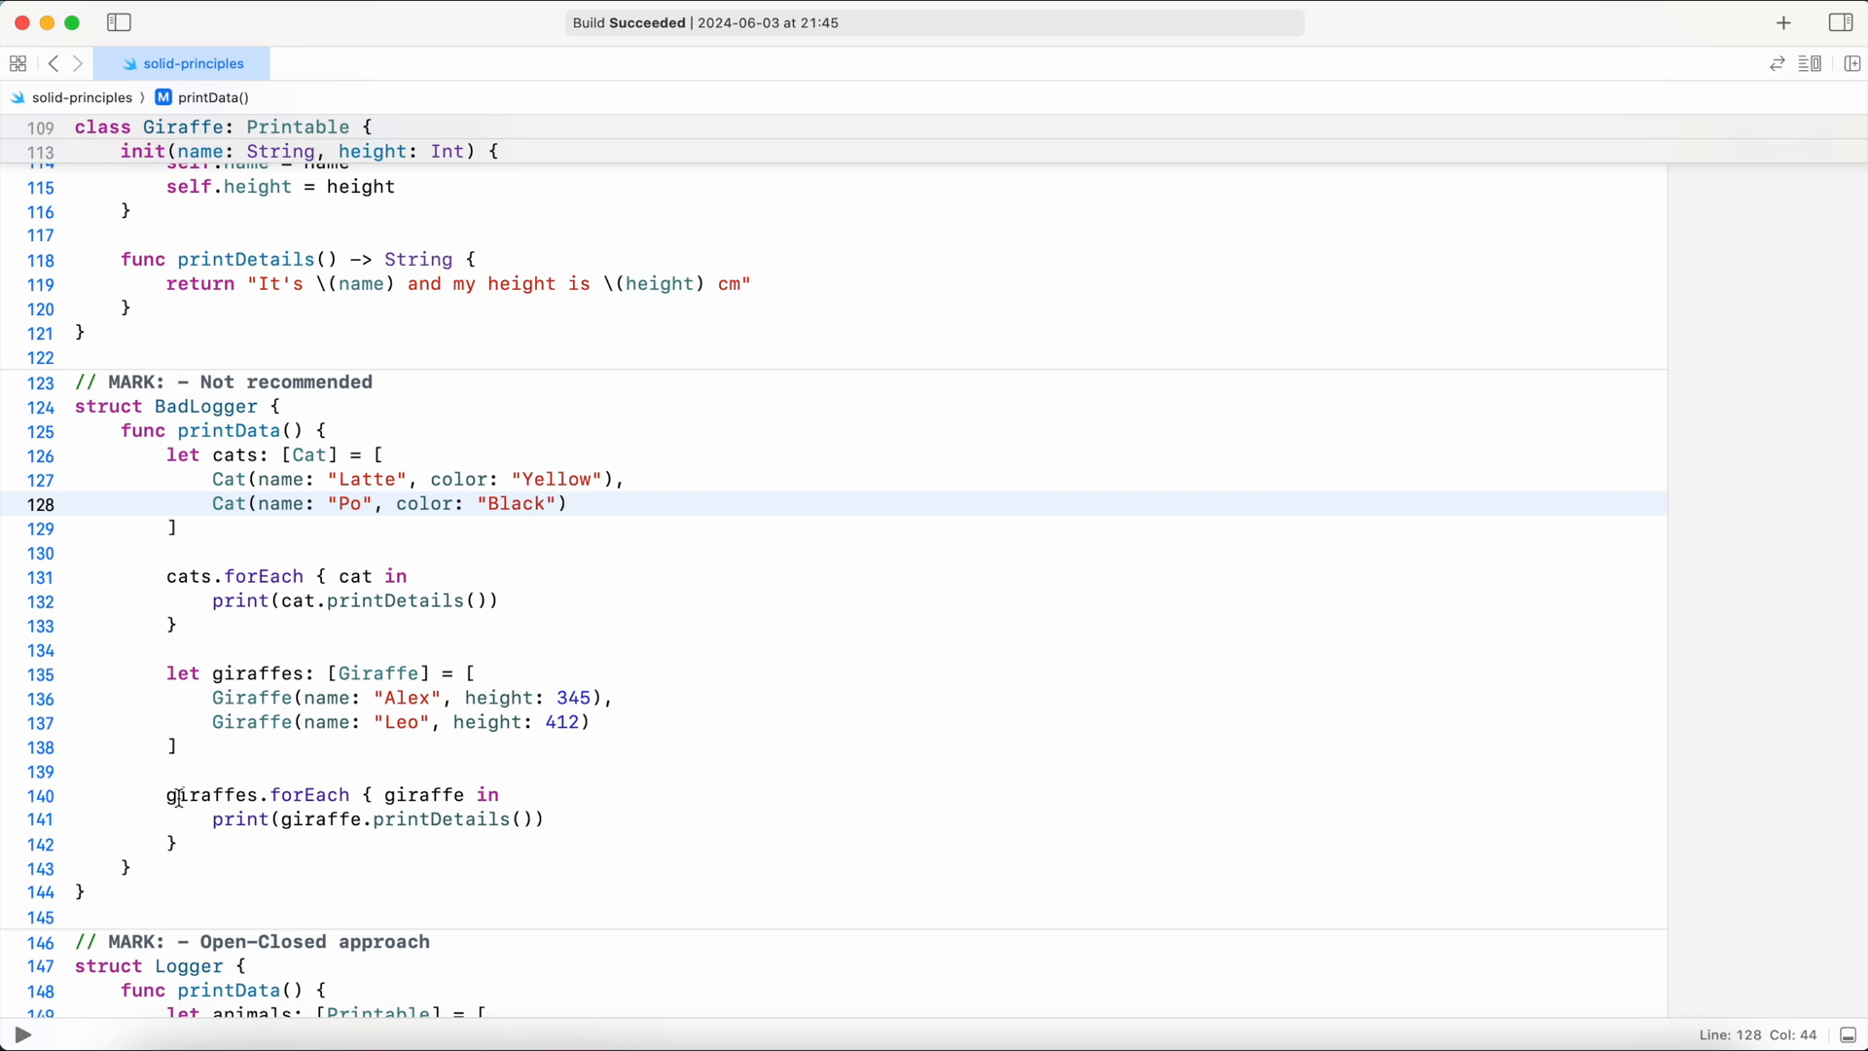
{"action": "mouse_move", "coordinate": [196, 847]}
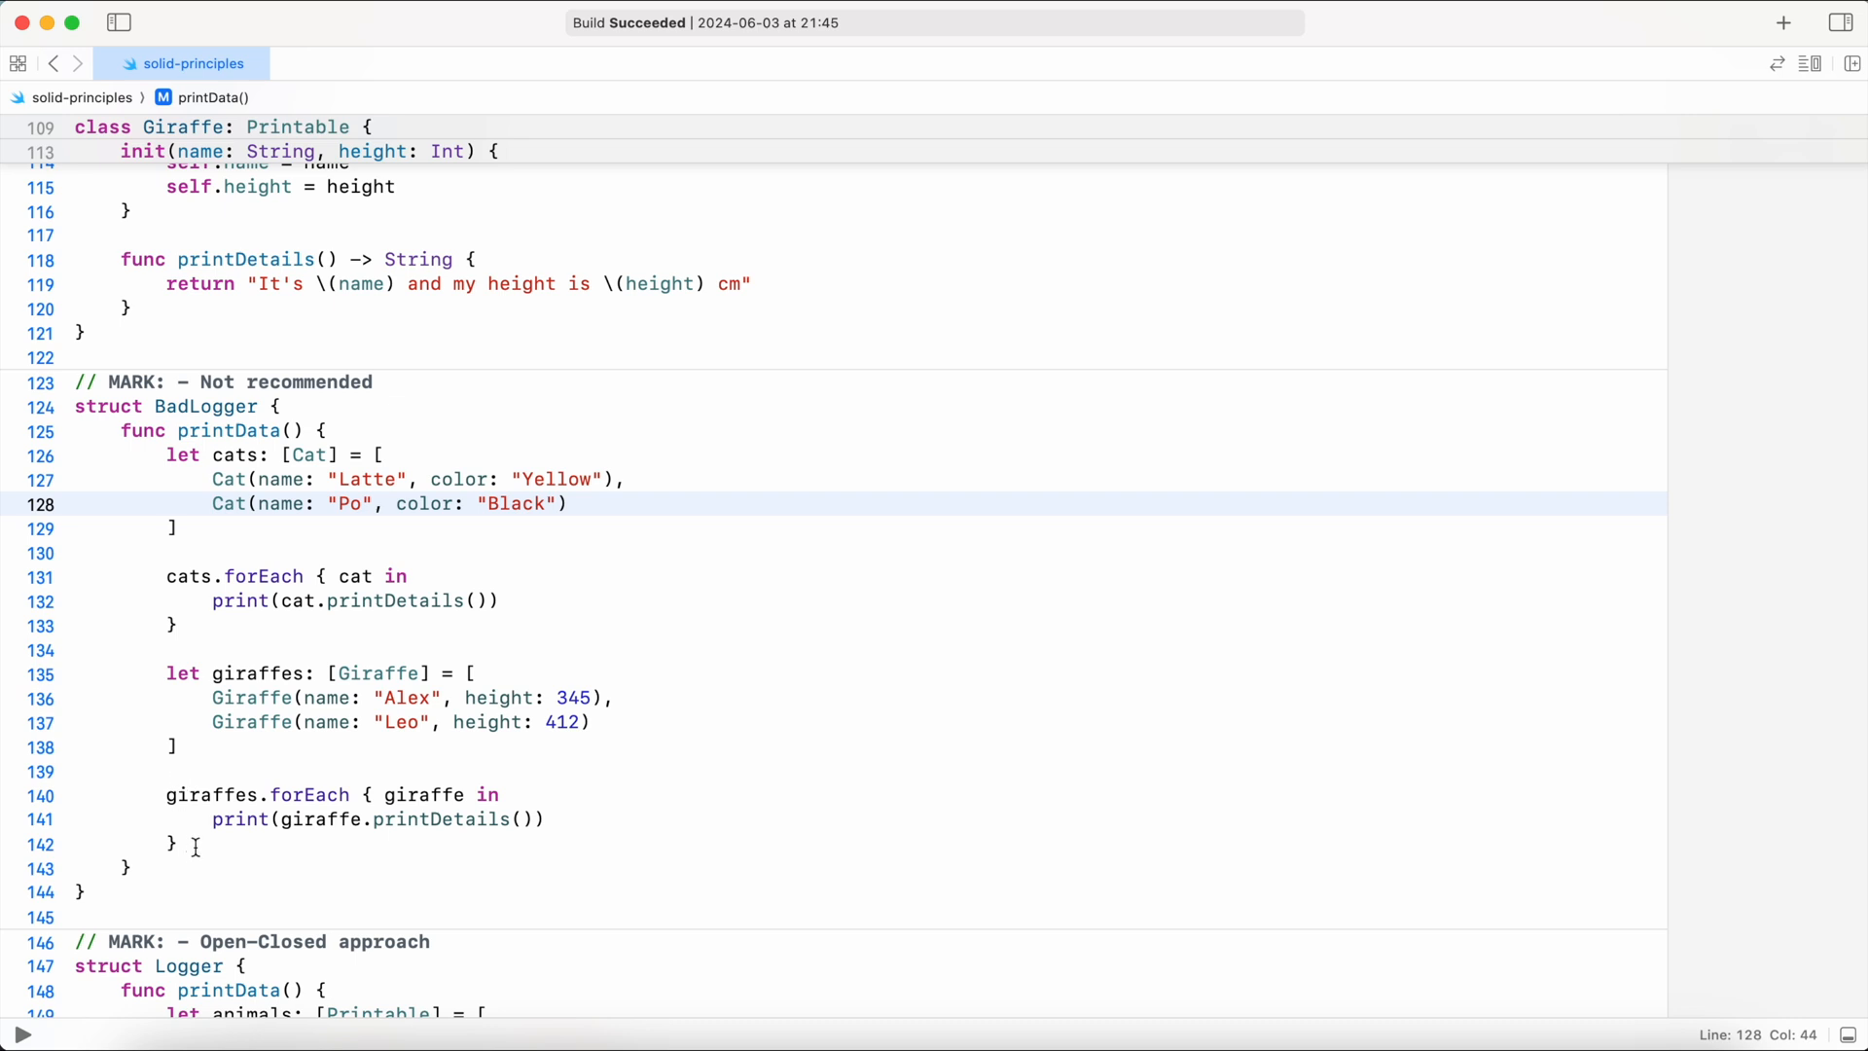
{"action": "scroll", "scroll_direction": "down", "scroll_amount": 3}
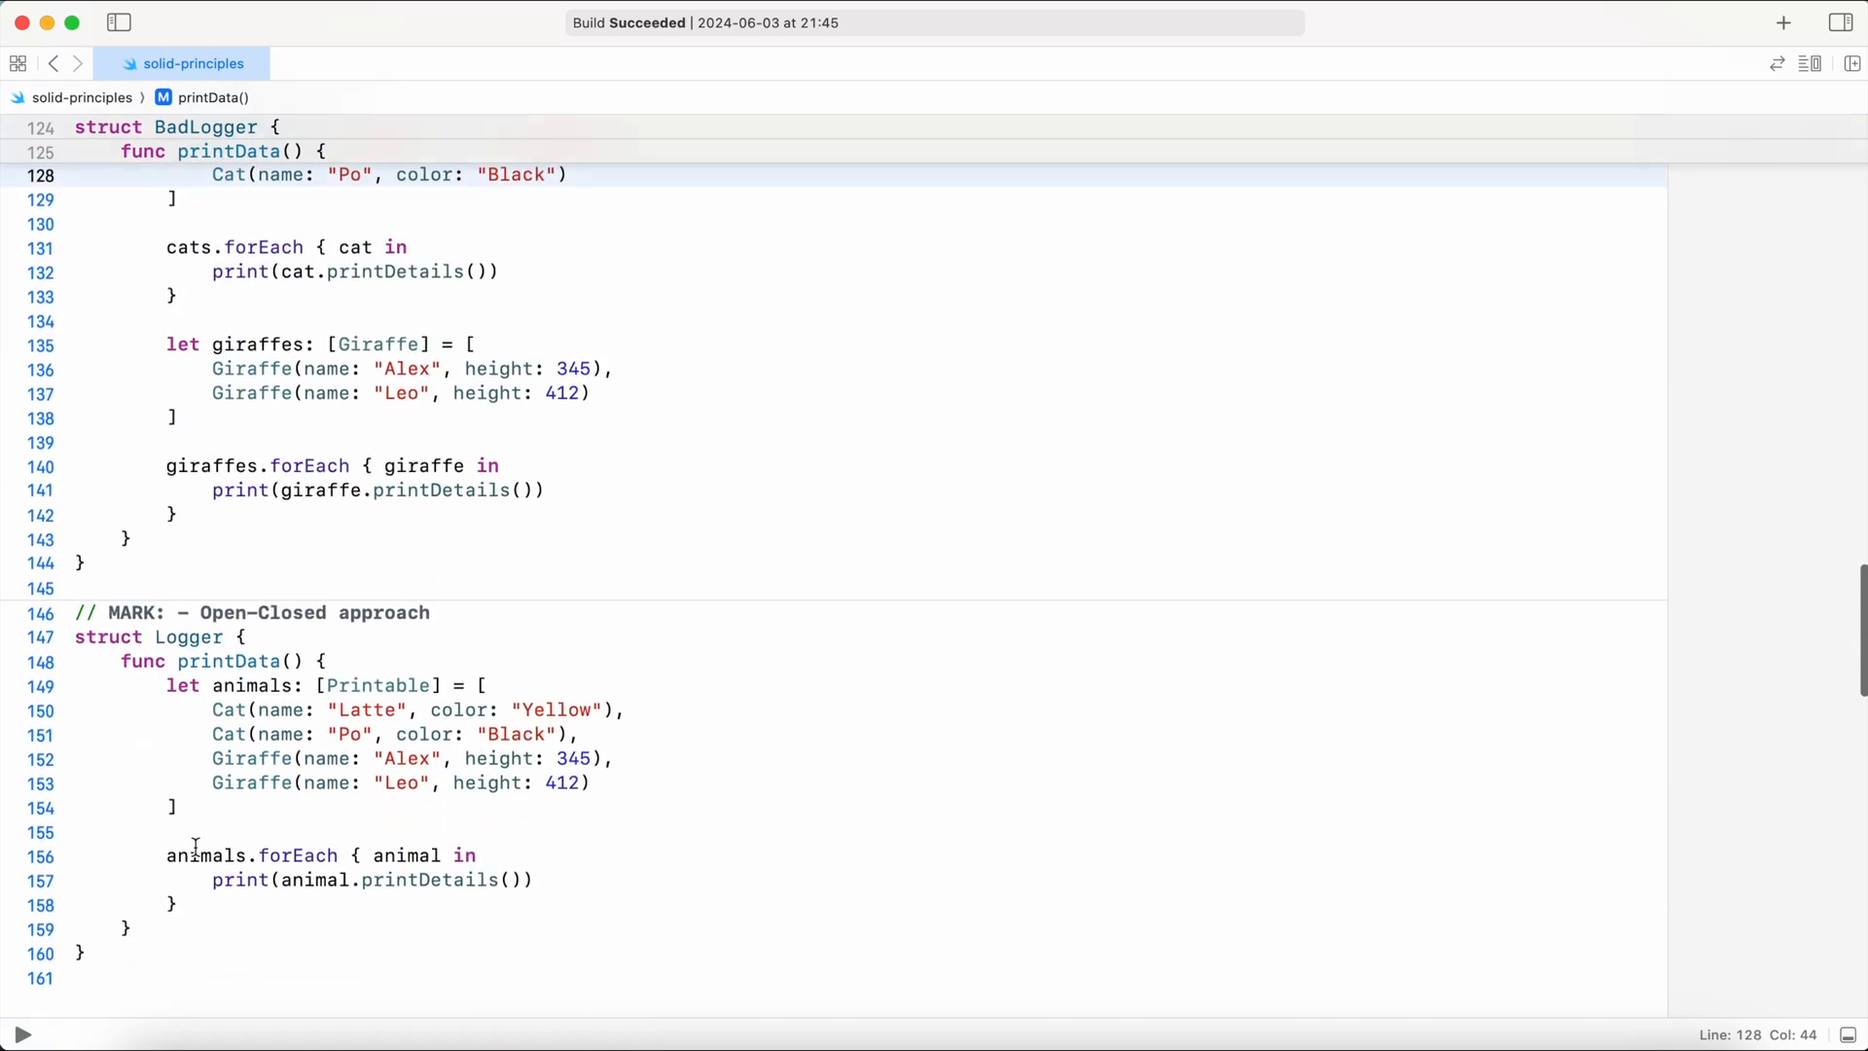
{"action": "scroll", "scroll_direction": "down", "scroll_amount": 3}
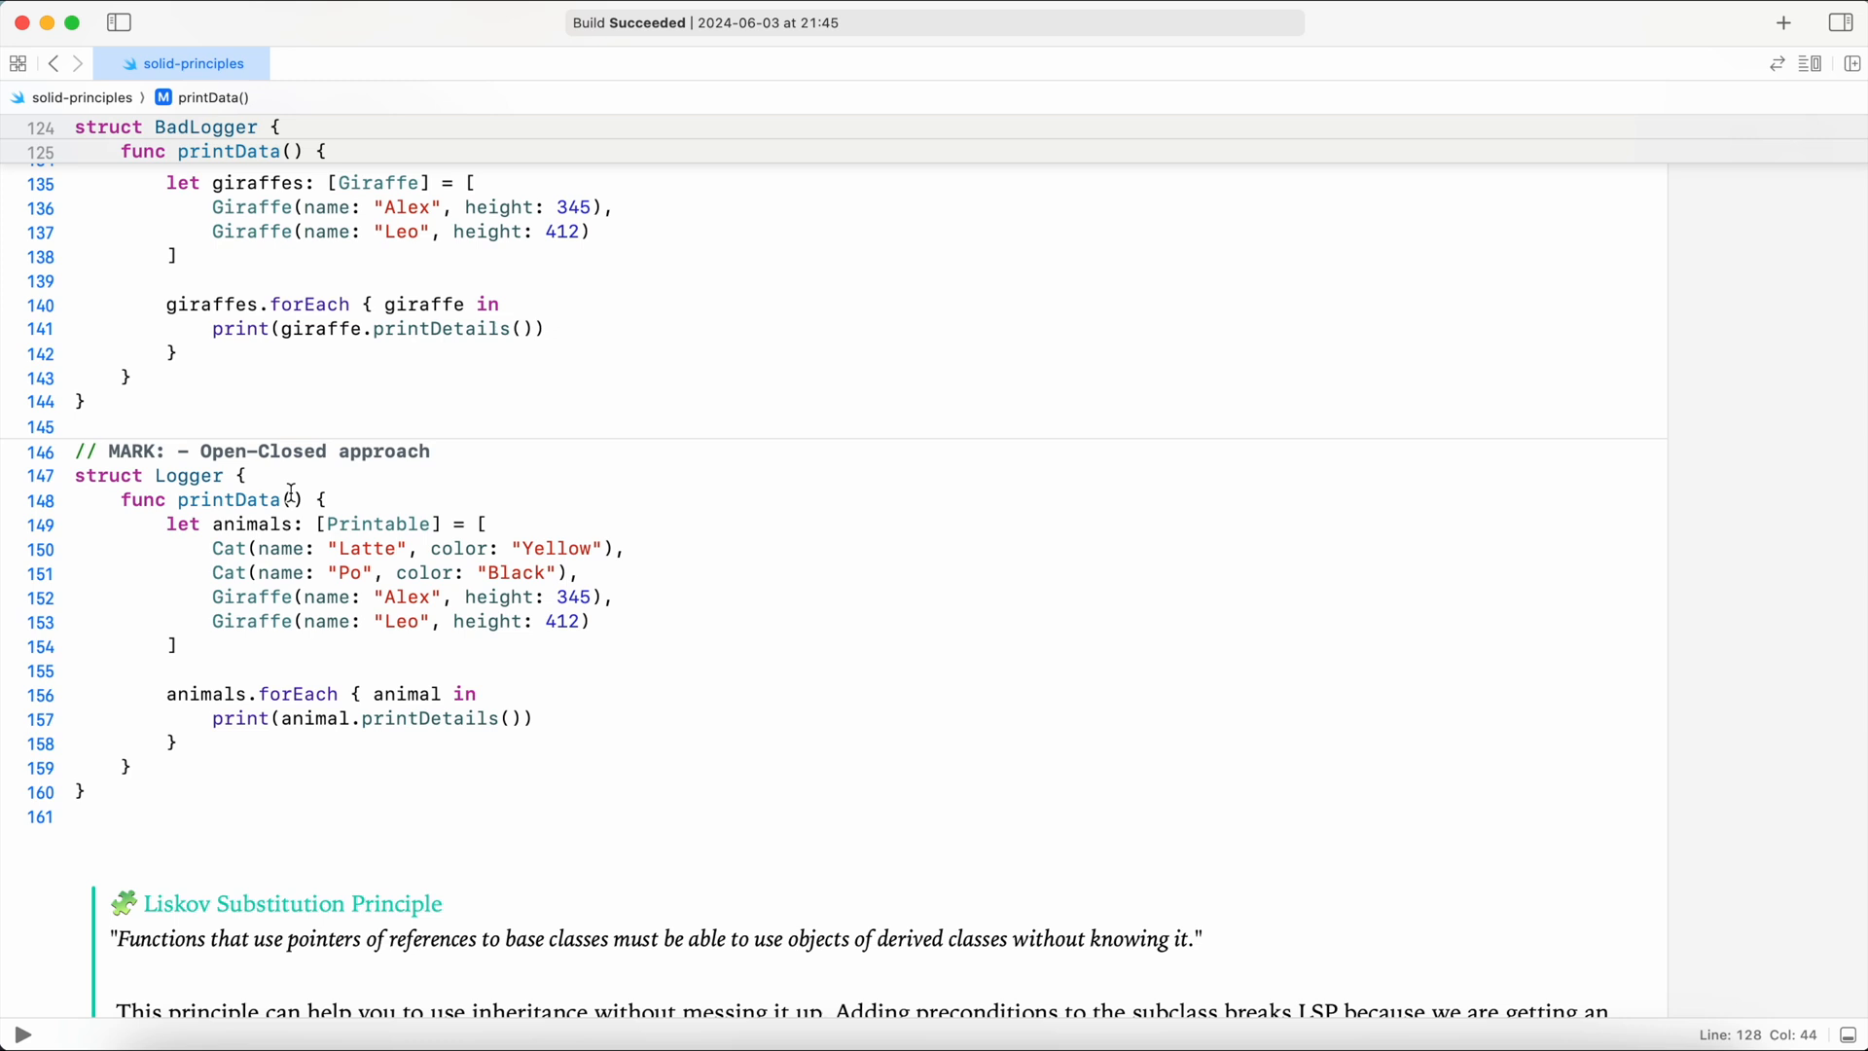
{"action": "mouse_move", "coordinate": [238, 524]}
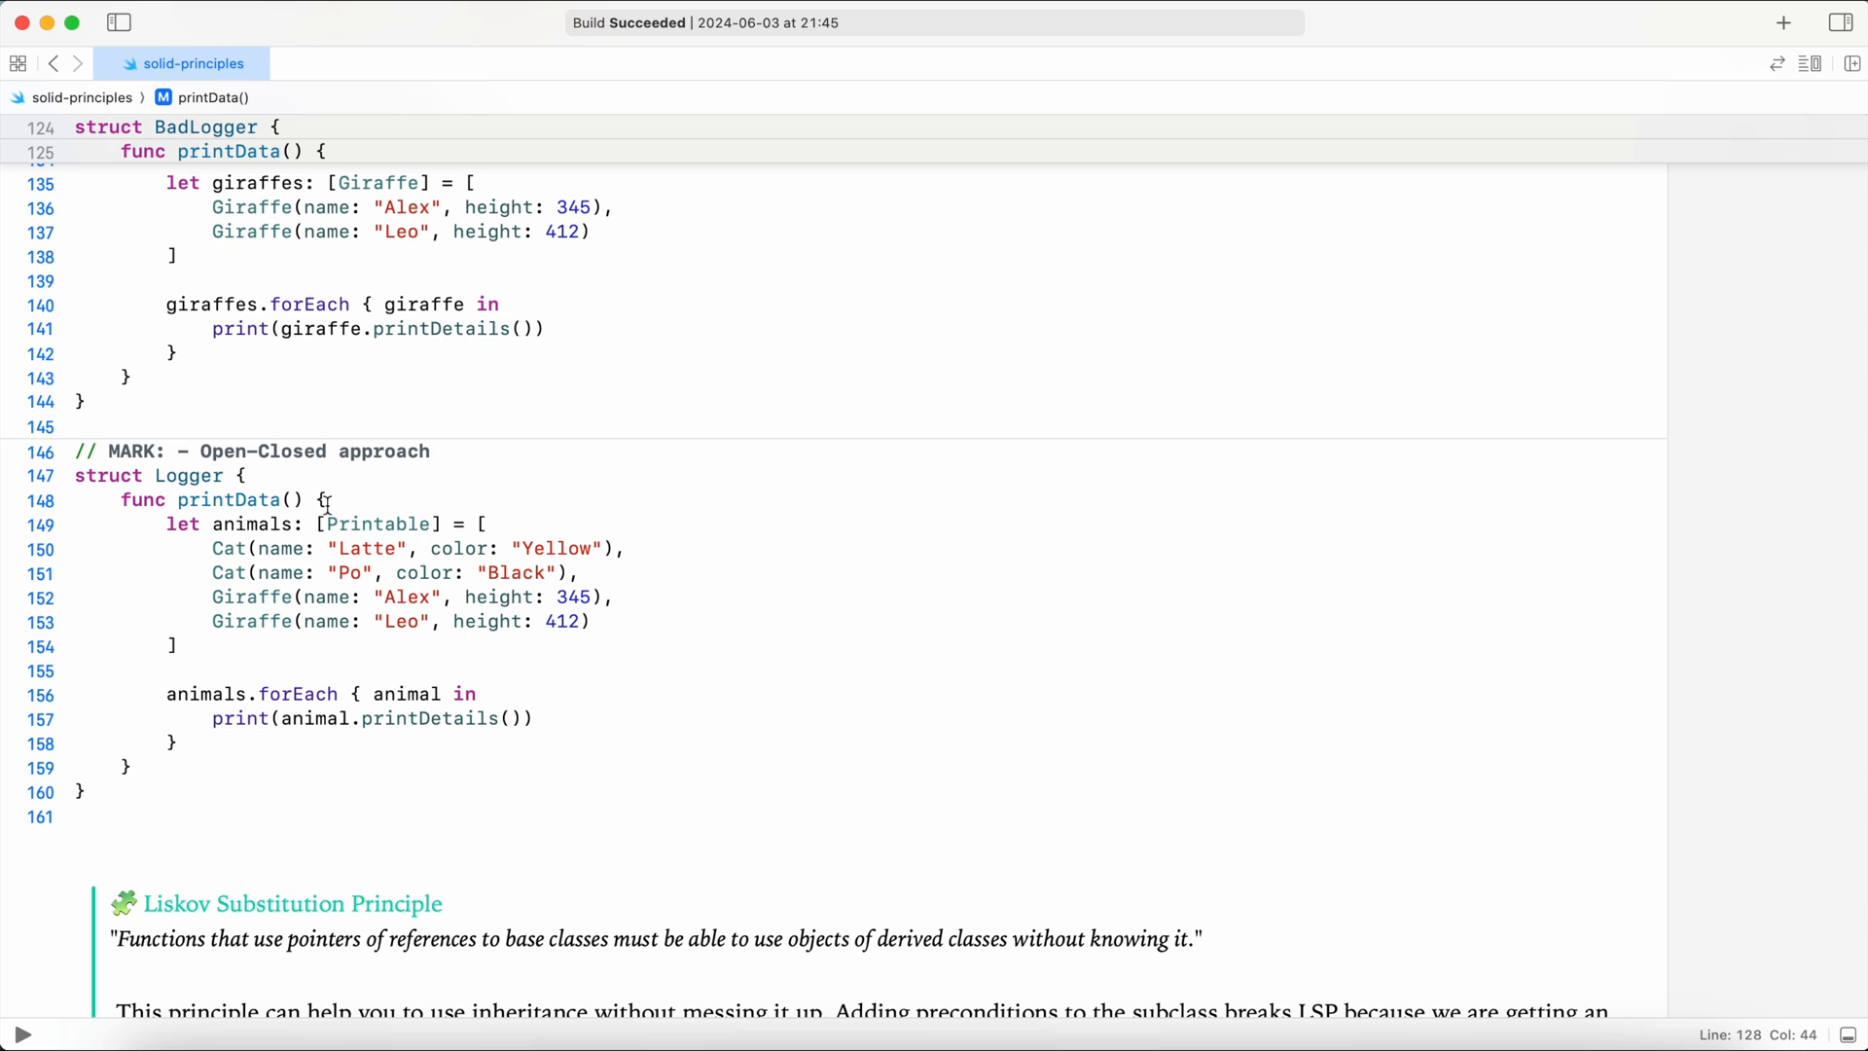
{"action": "right_click", "coordinate": [375, 524]}
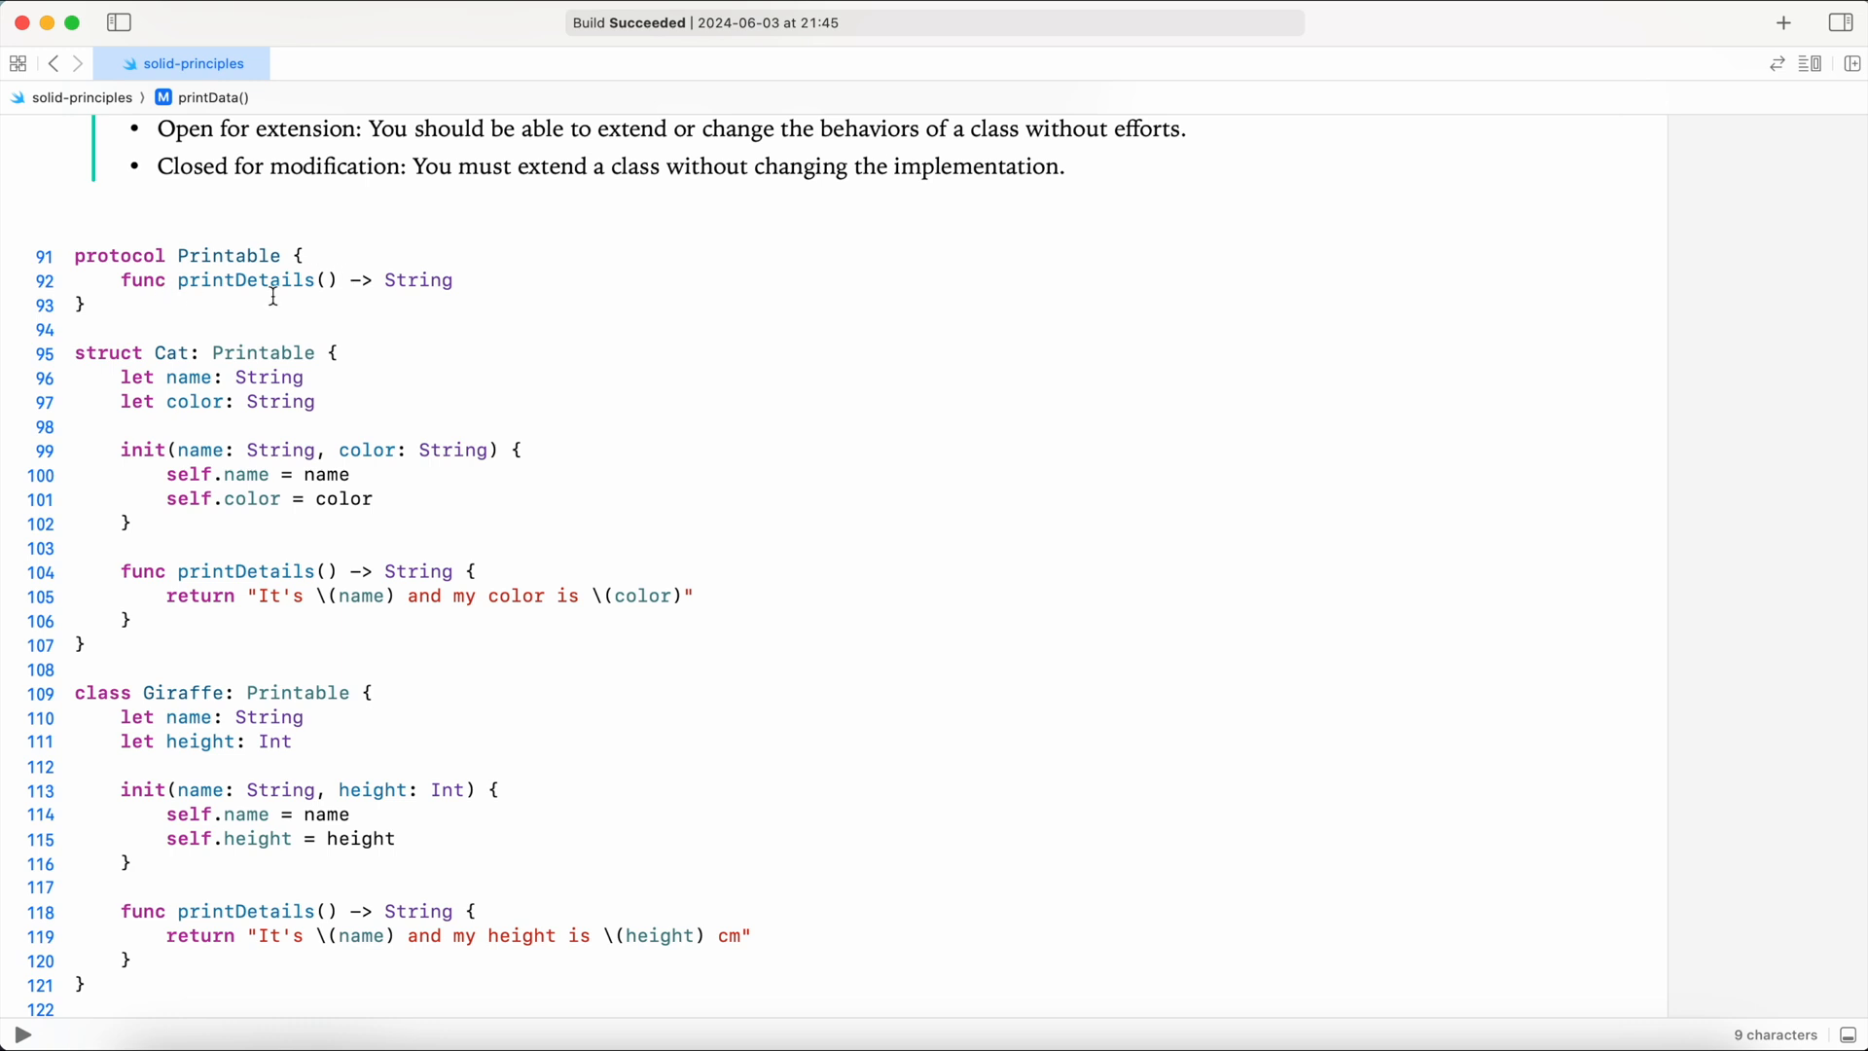
{"action": "mouse_move", "coordinate": [373, 289]}
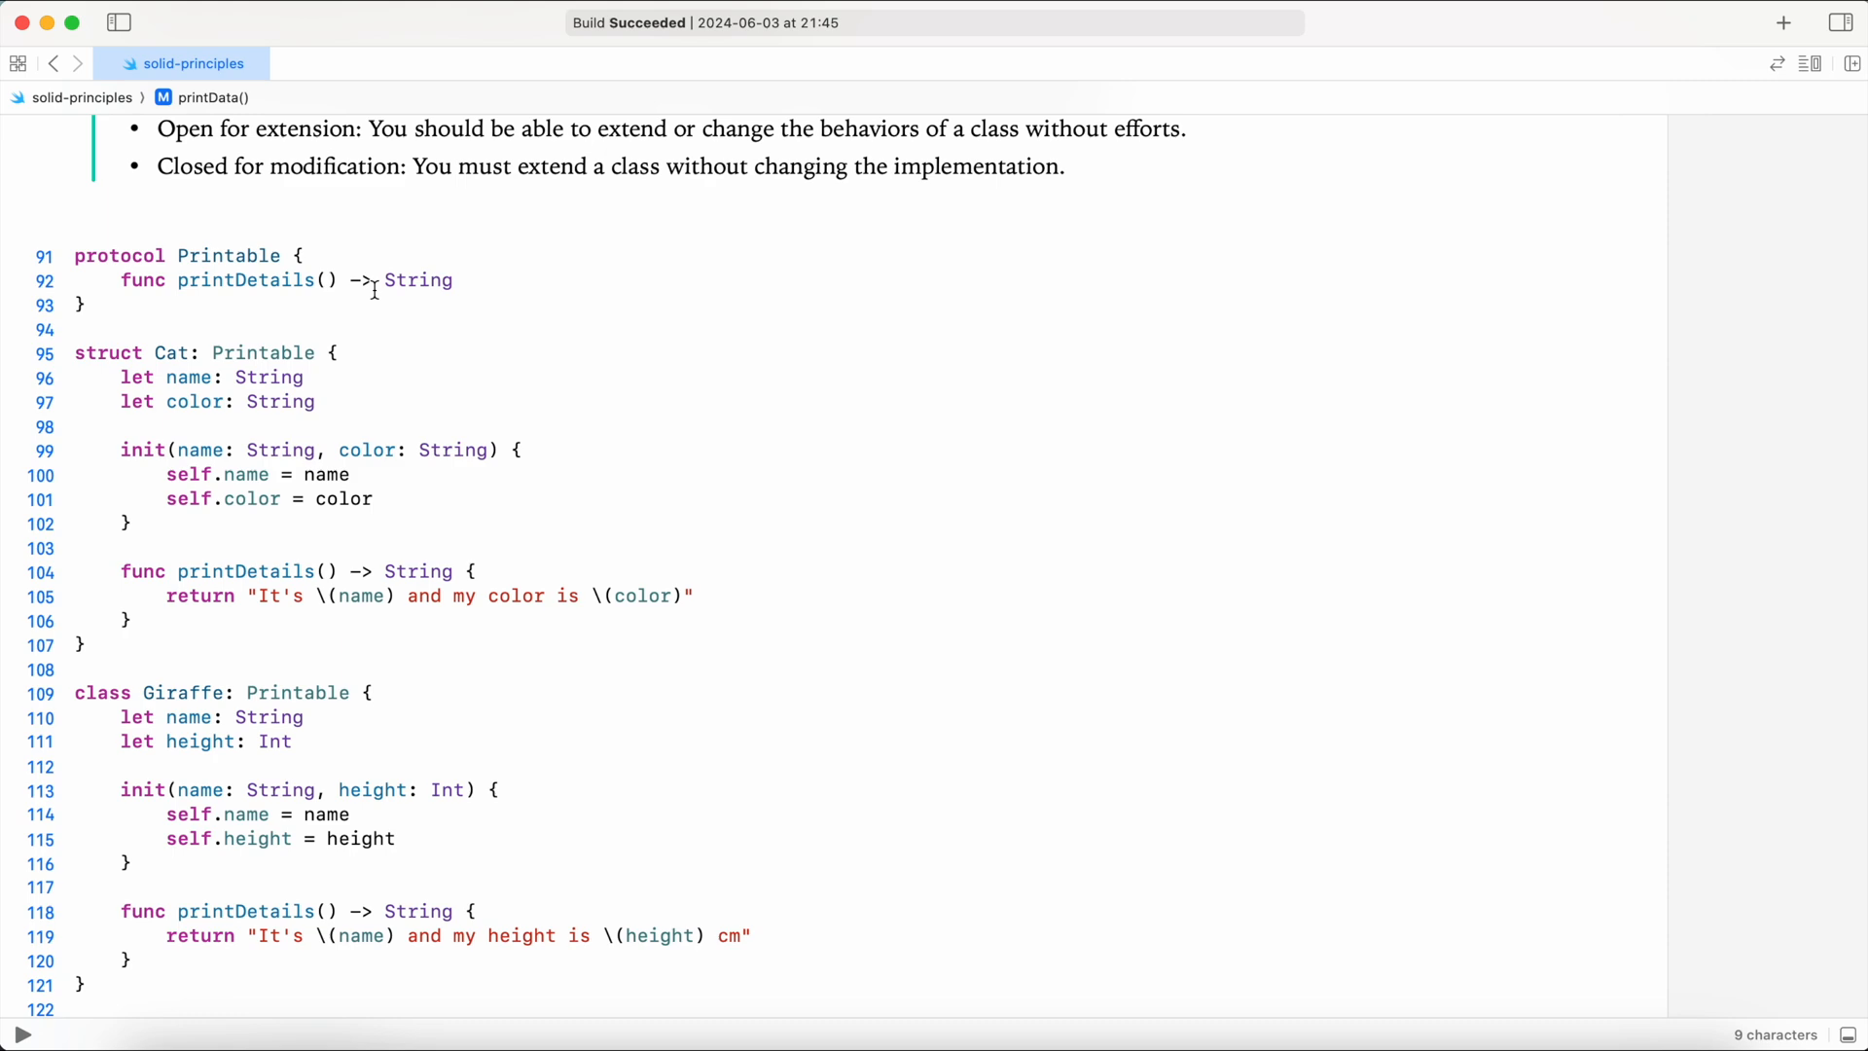
{"action": "scroll", "scroll_direction": "down", "scroll_amount": 3}
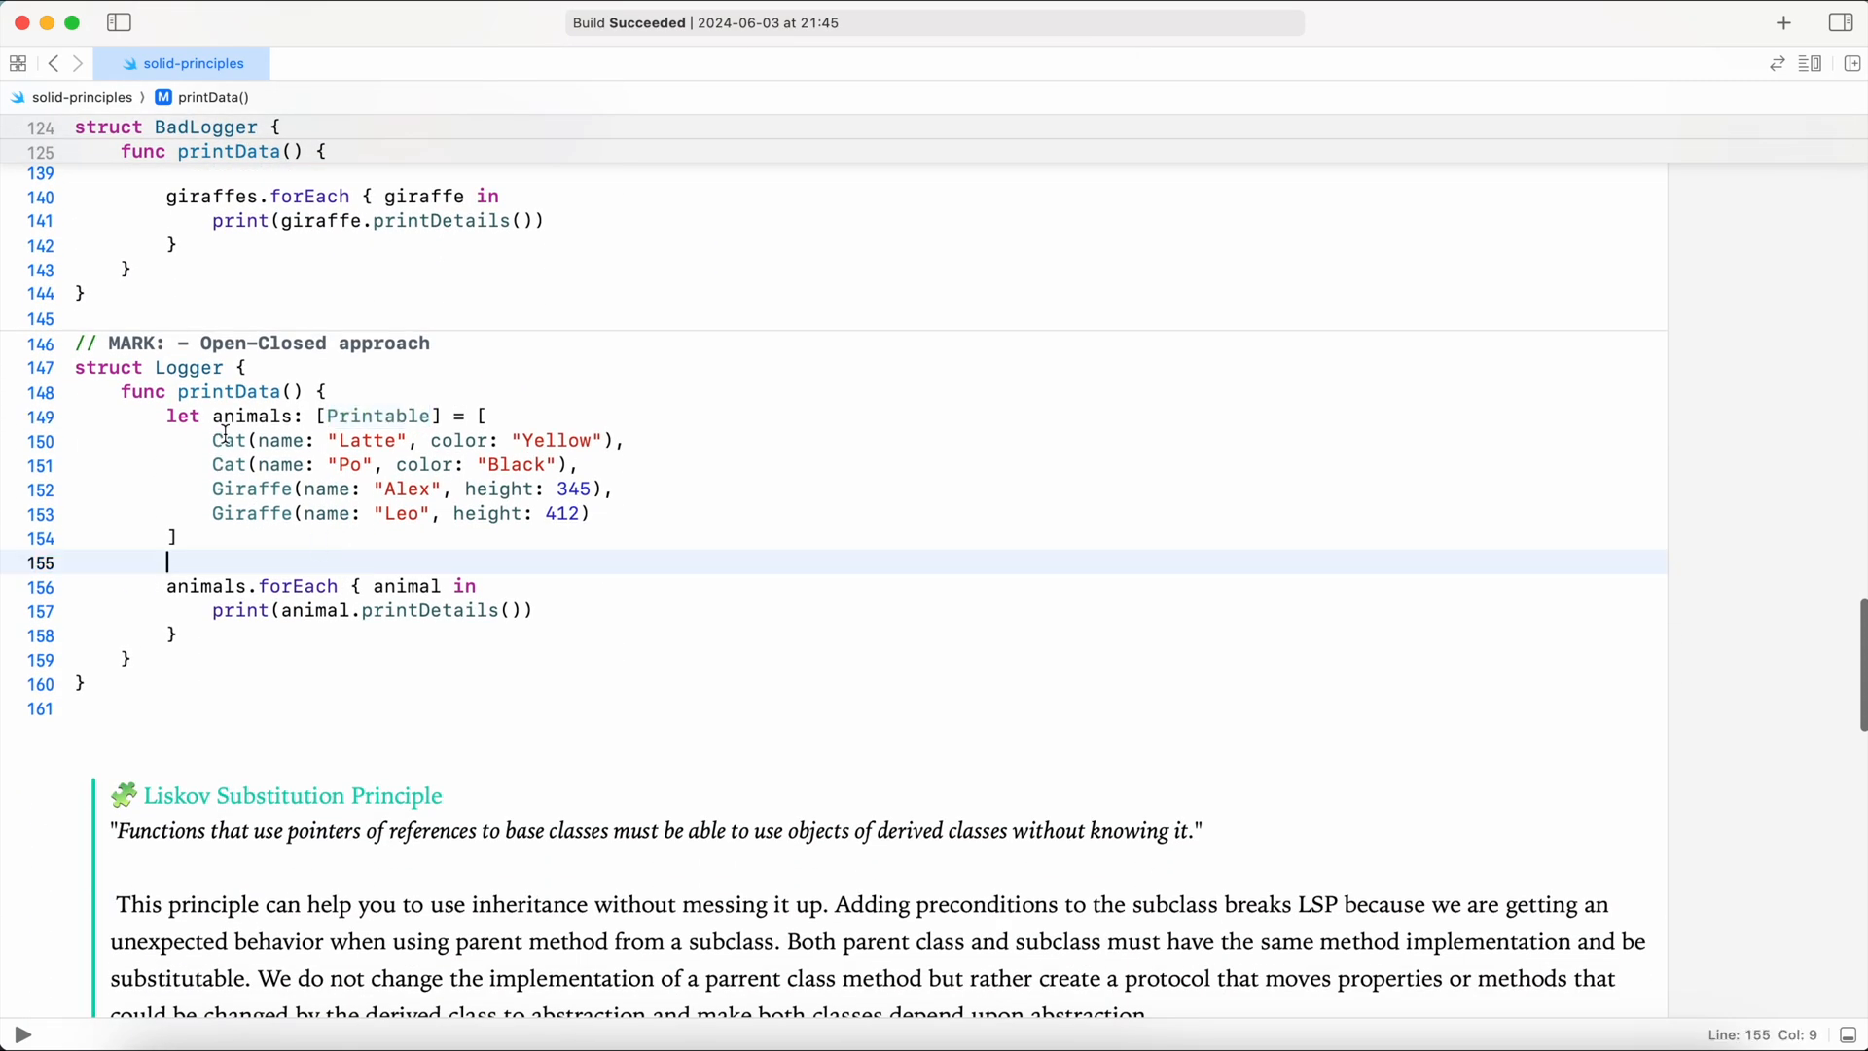
{"action": "left_click", "coordinate": [202, 537]}
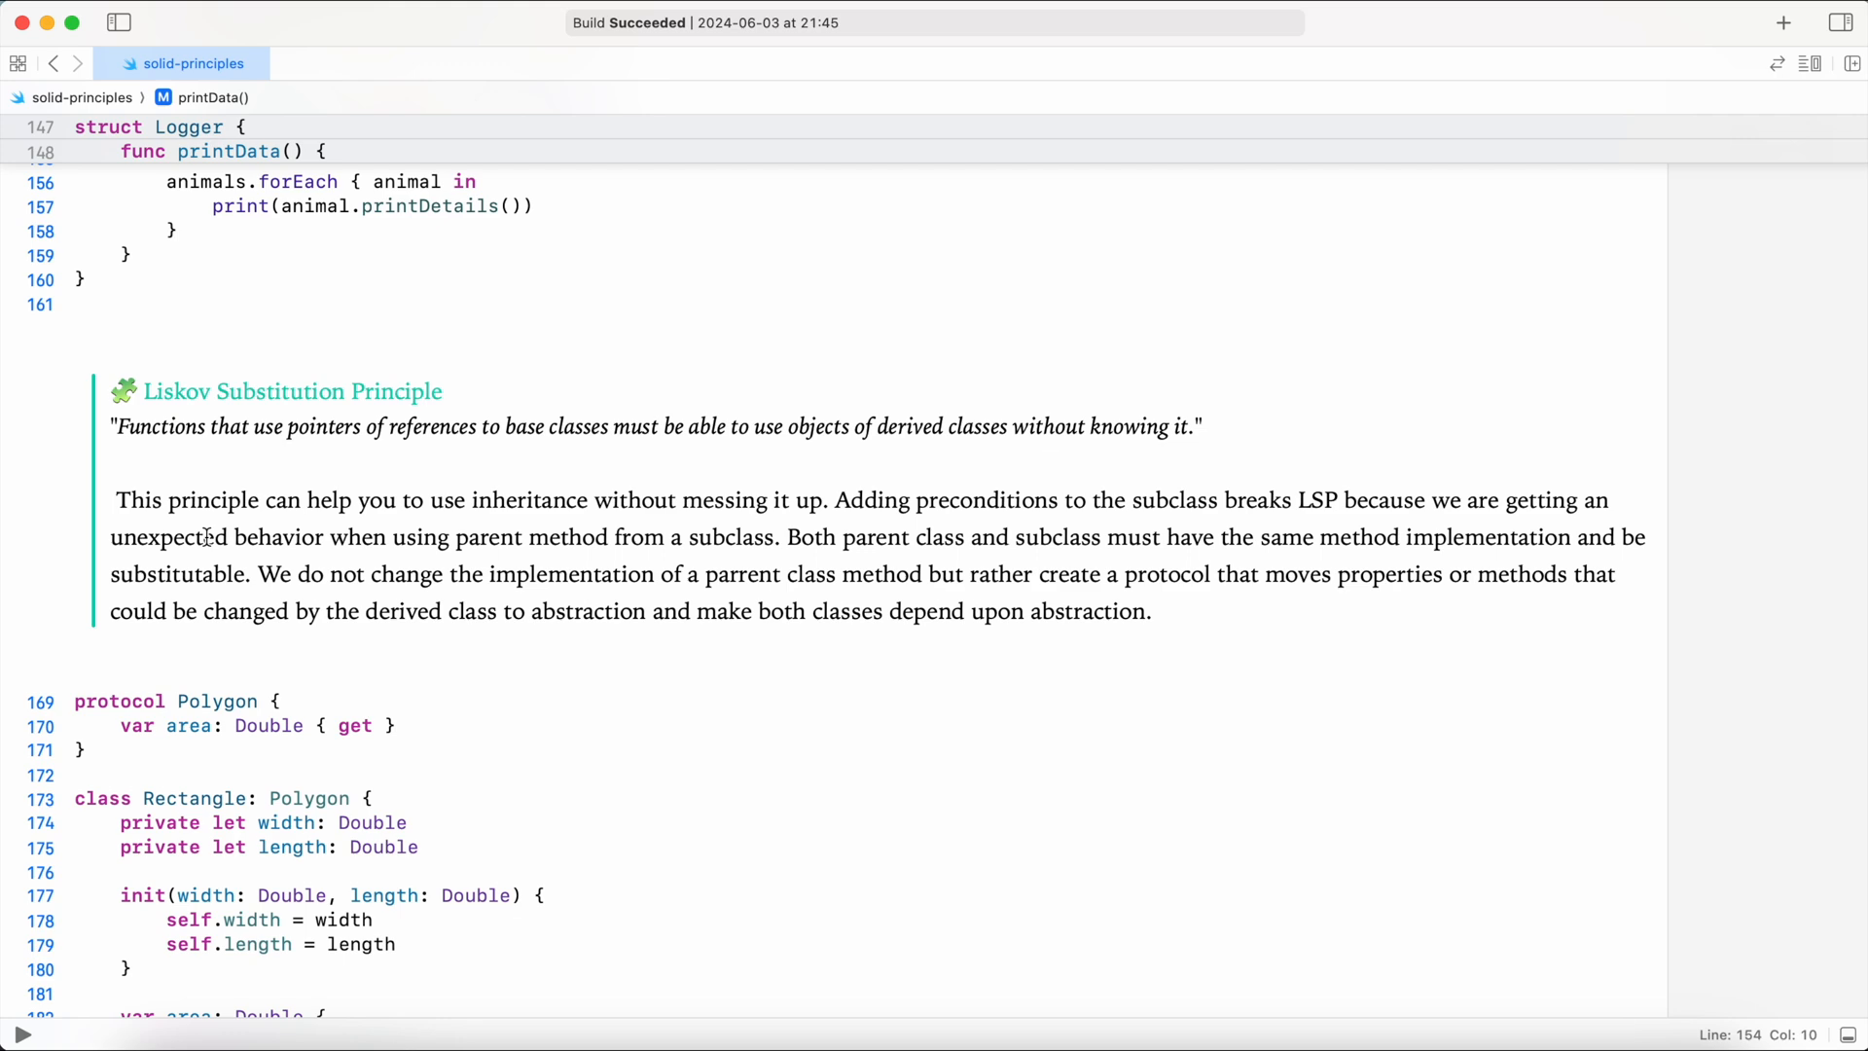
{"action": "scroll", "scroll_direction": "down", "scroll_amount": 3}
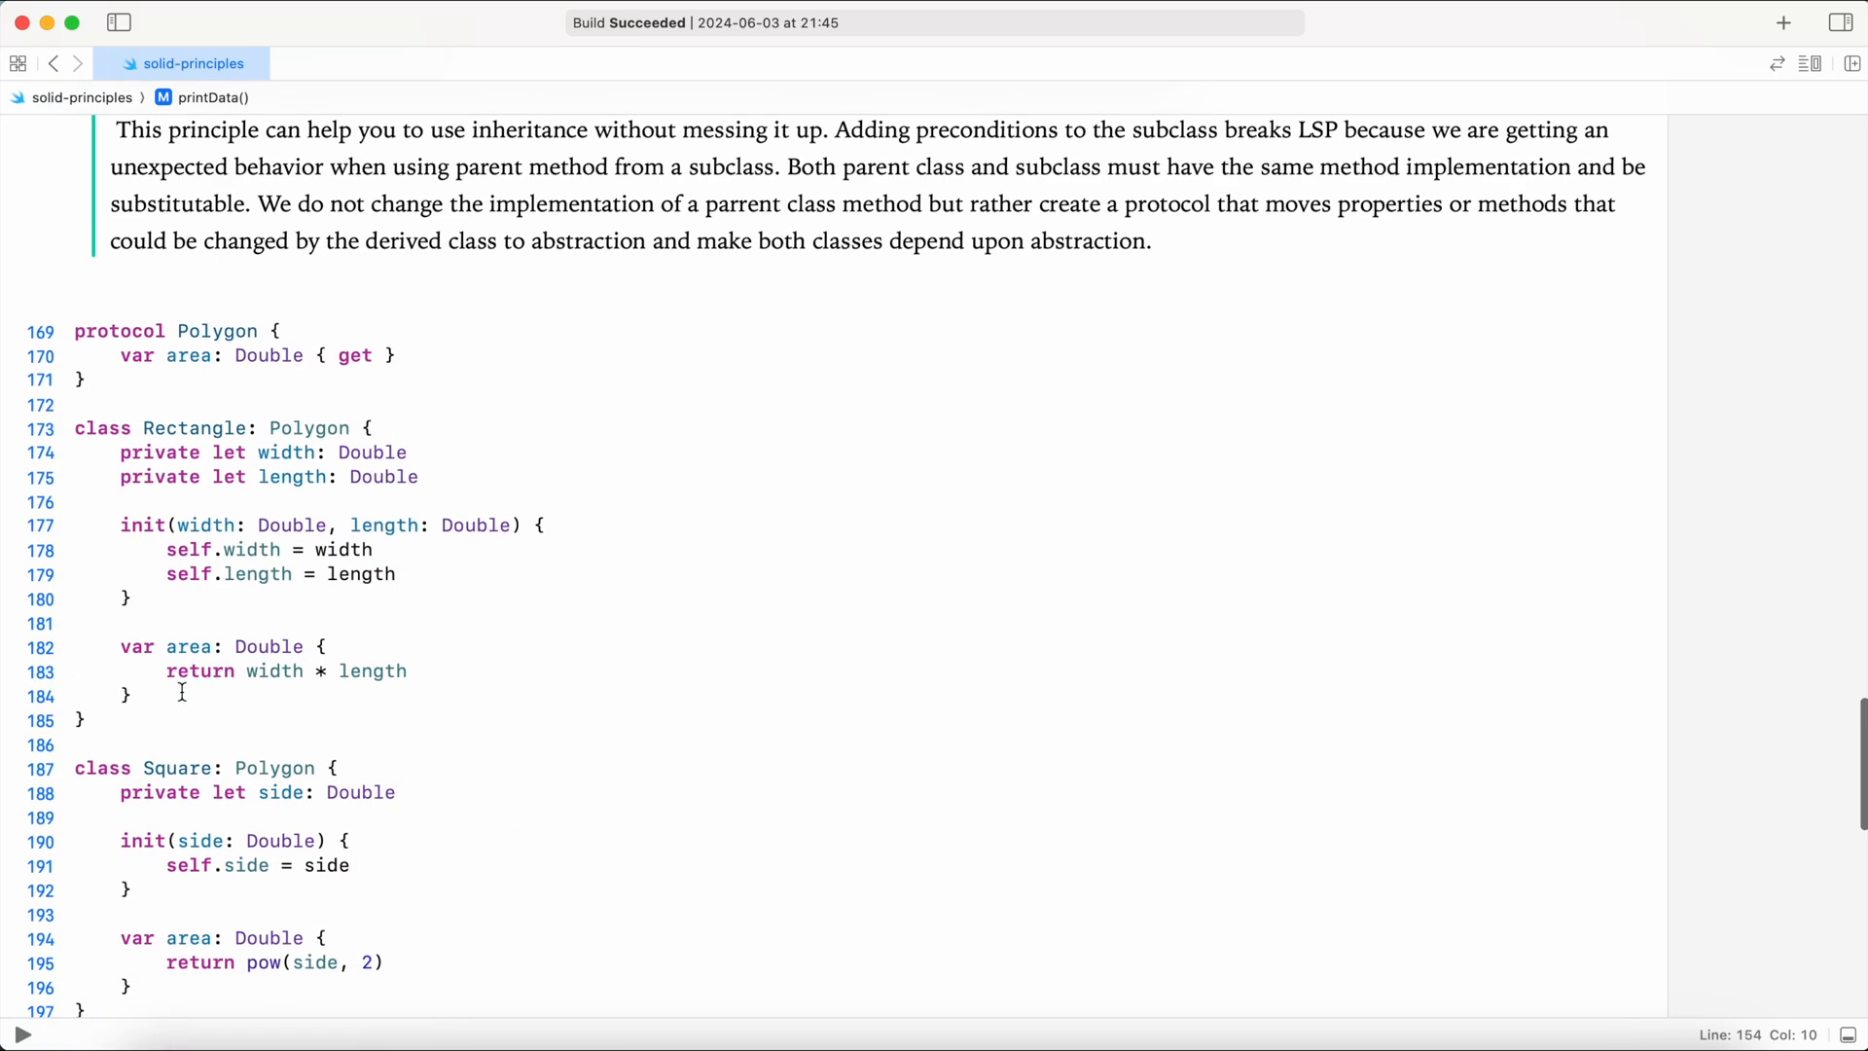
{"action": "scroll", "scroll_direction": "down", "scroll_amount": 3}
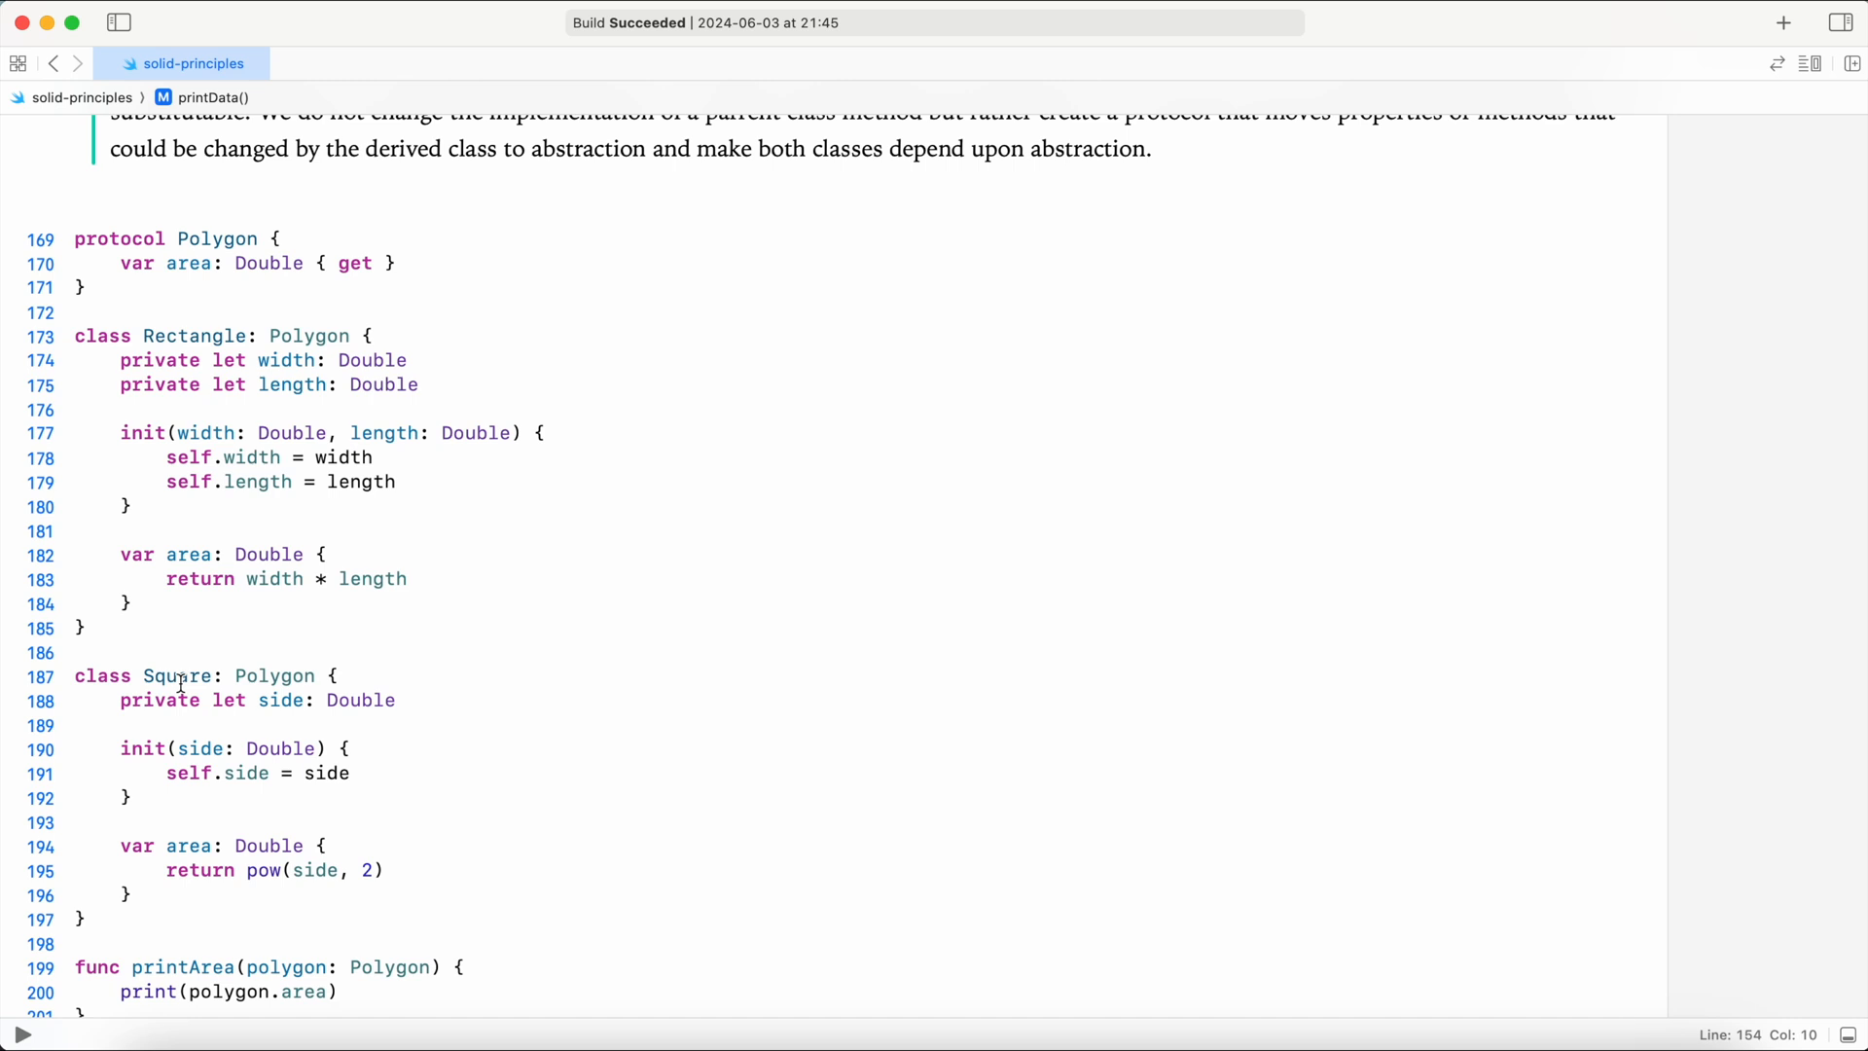
{"action": "scroll", "scroll_direction": "down", "scroll_amount": 3}
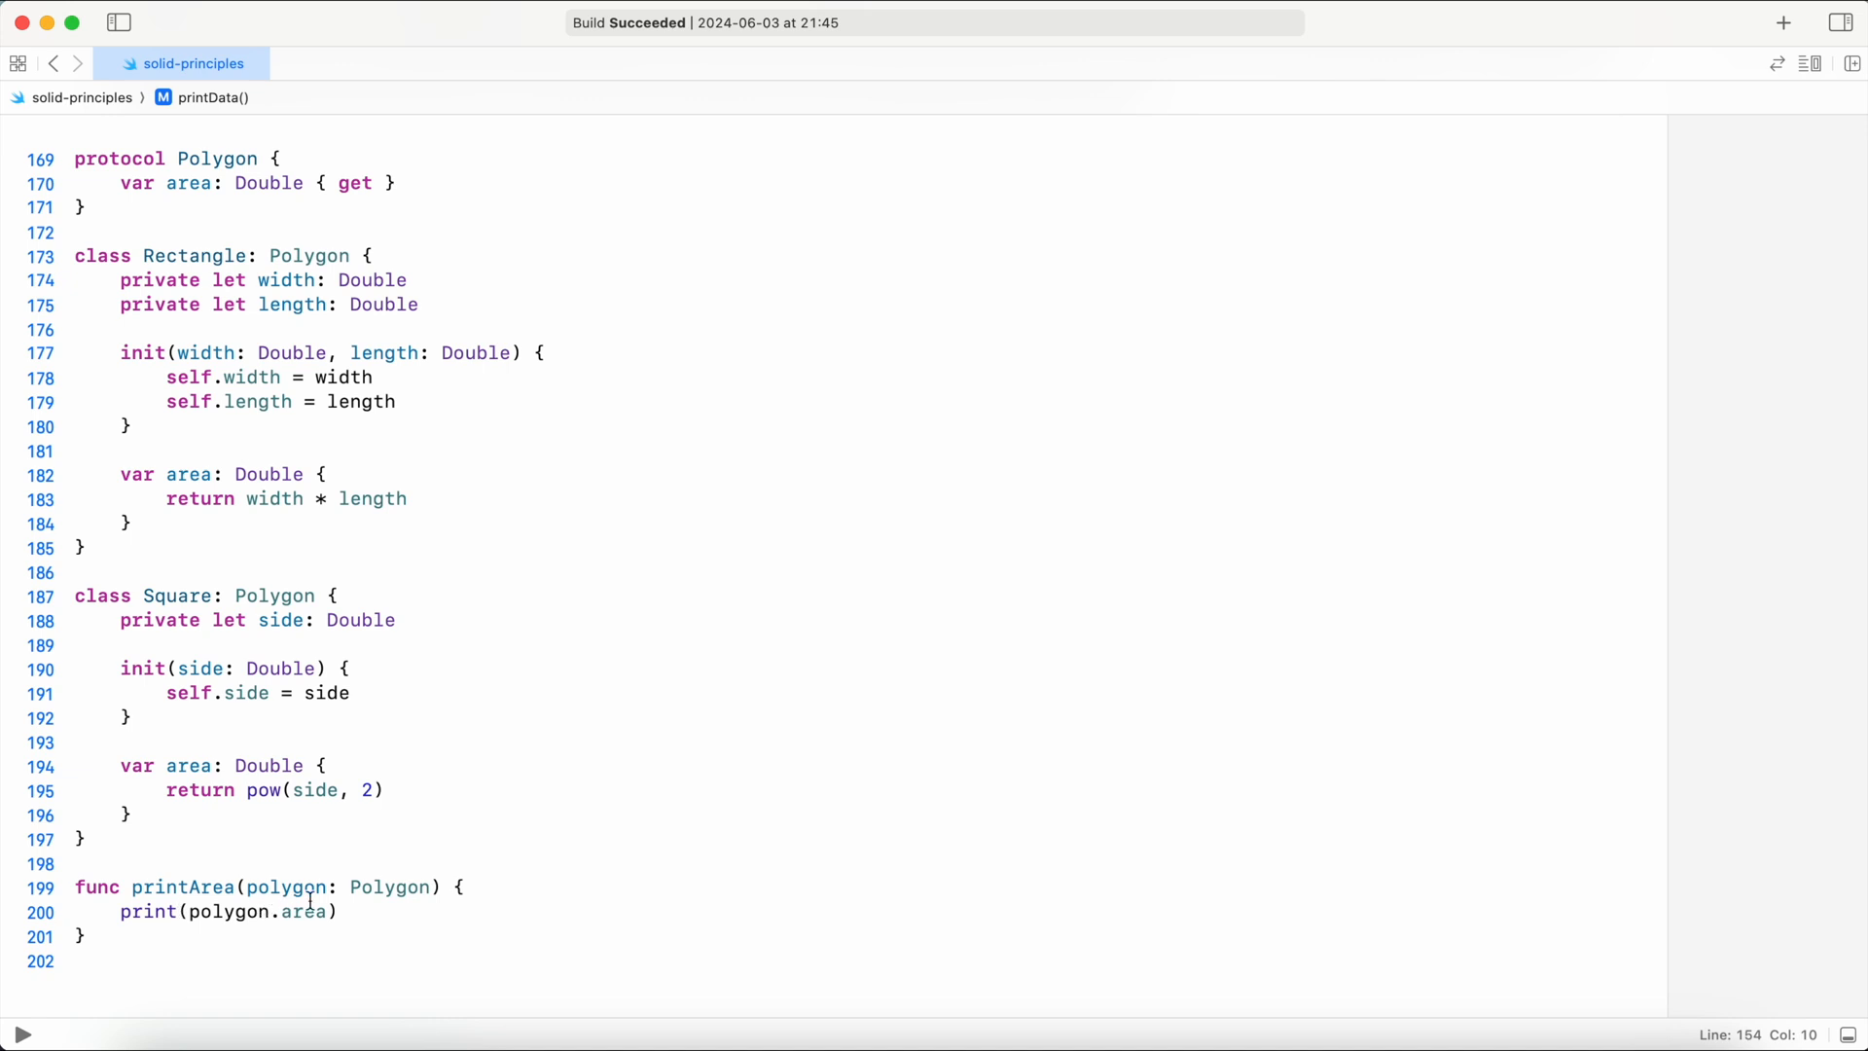
{"action": "mouse_move", "coordinate": [396, 903]}
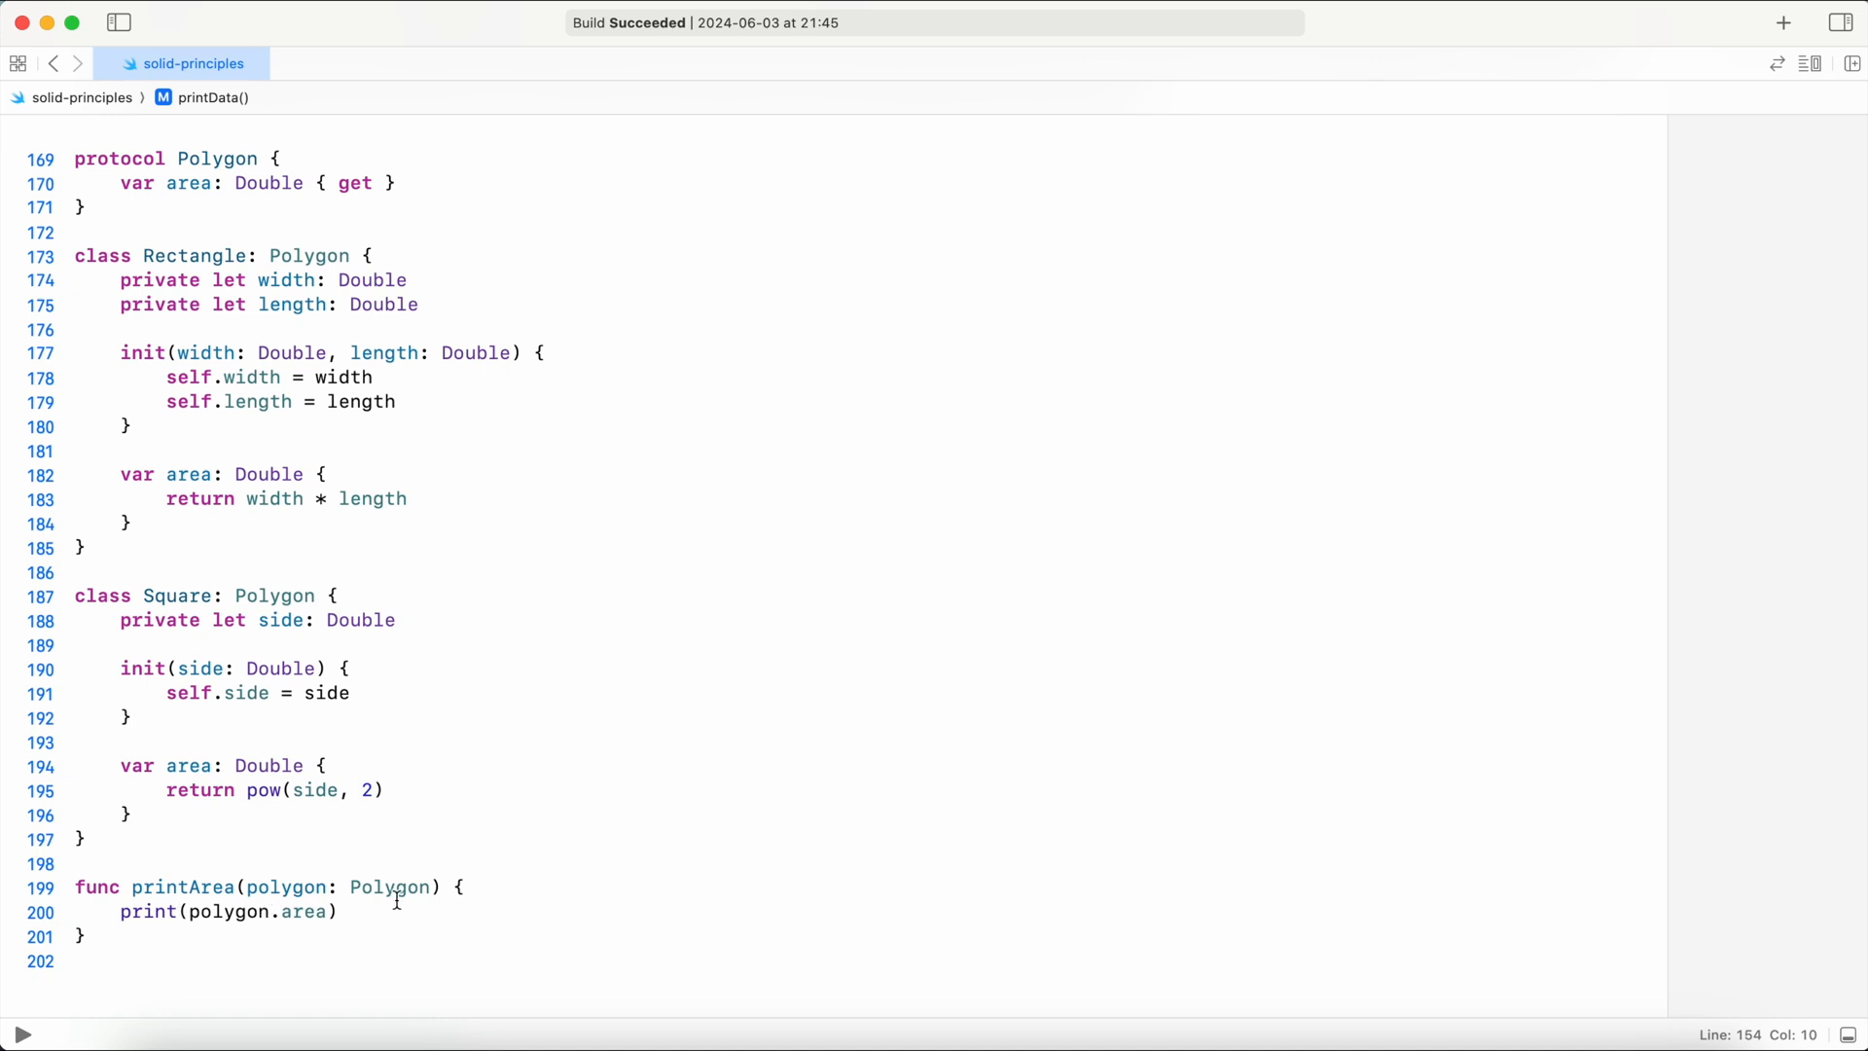
{"action": "scroll", "scroll_direction": "down", "scroll_amount": 3}
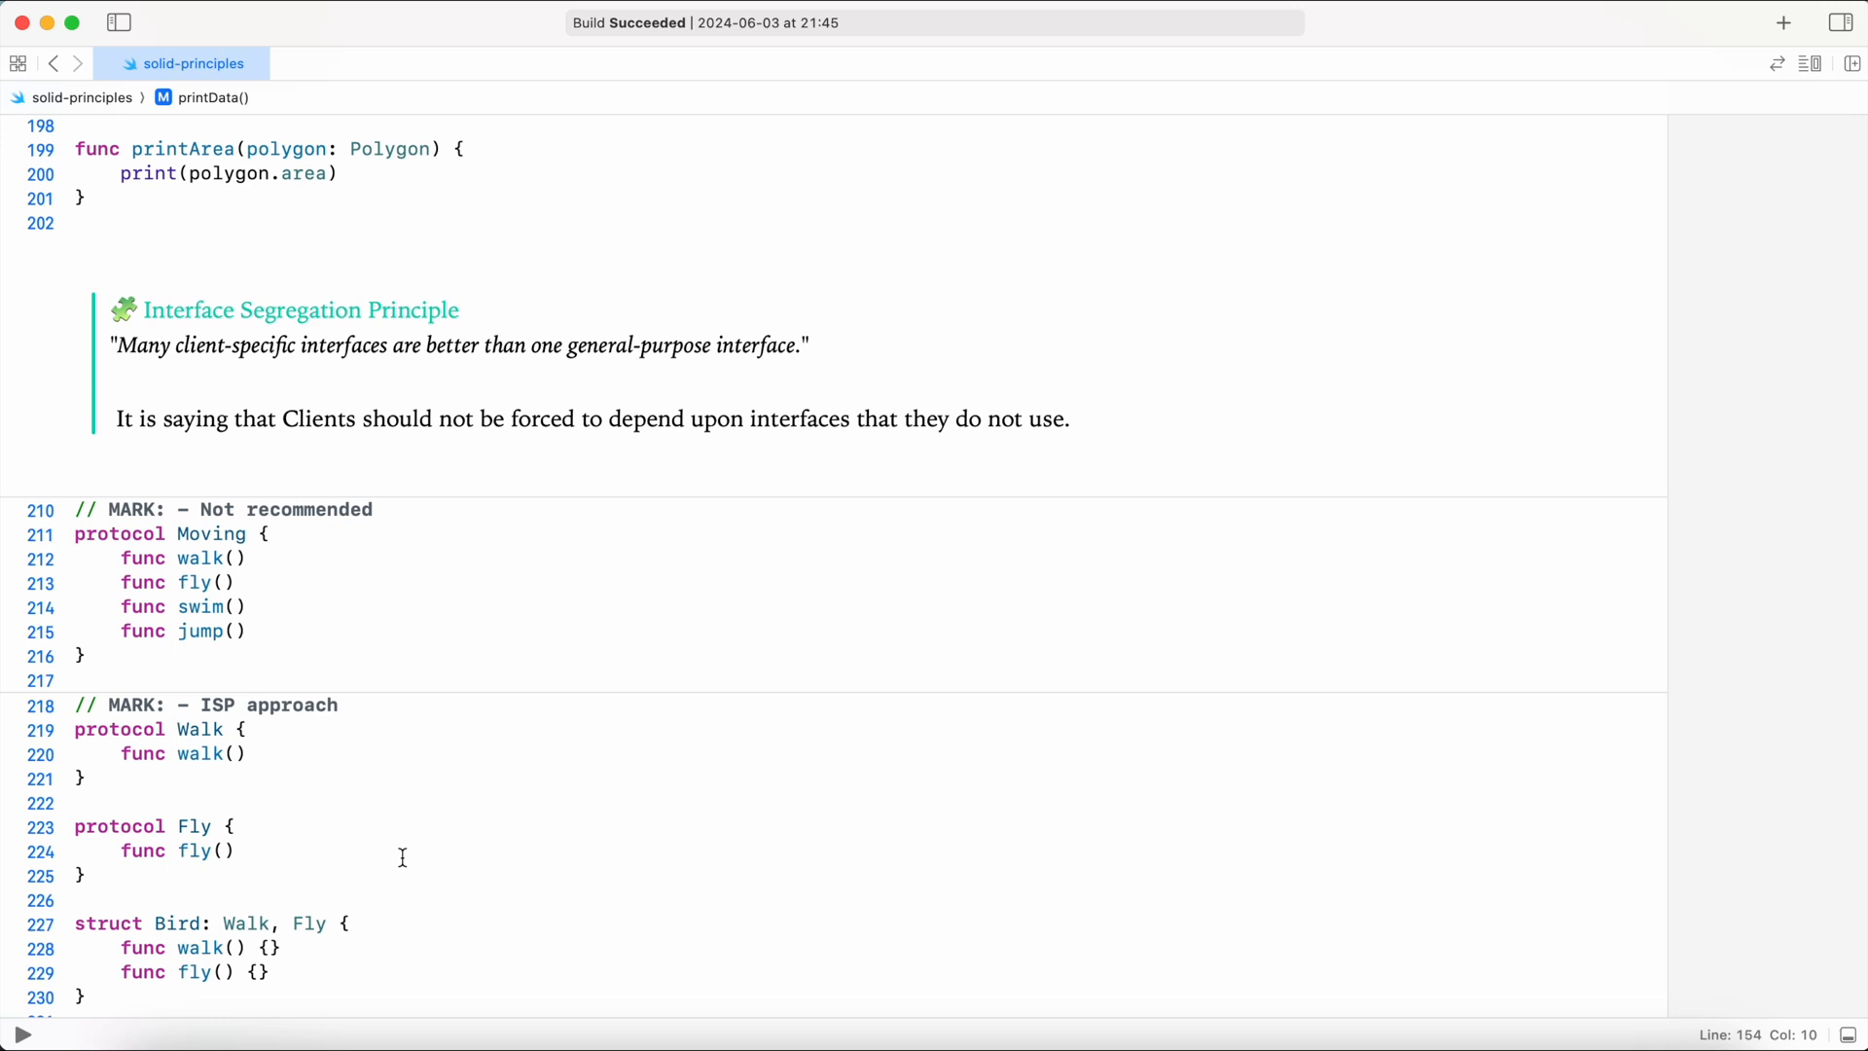
{"action": "mouse_move", "coordinate": [371, 680]}
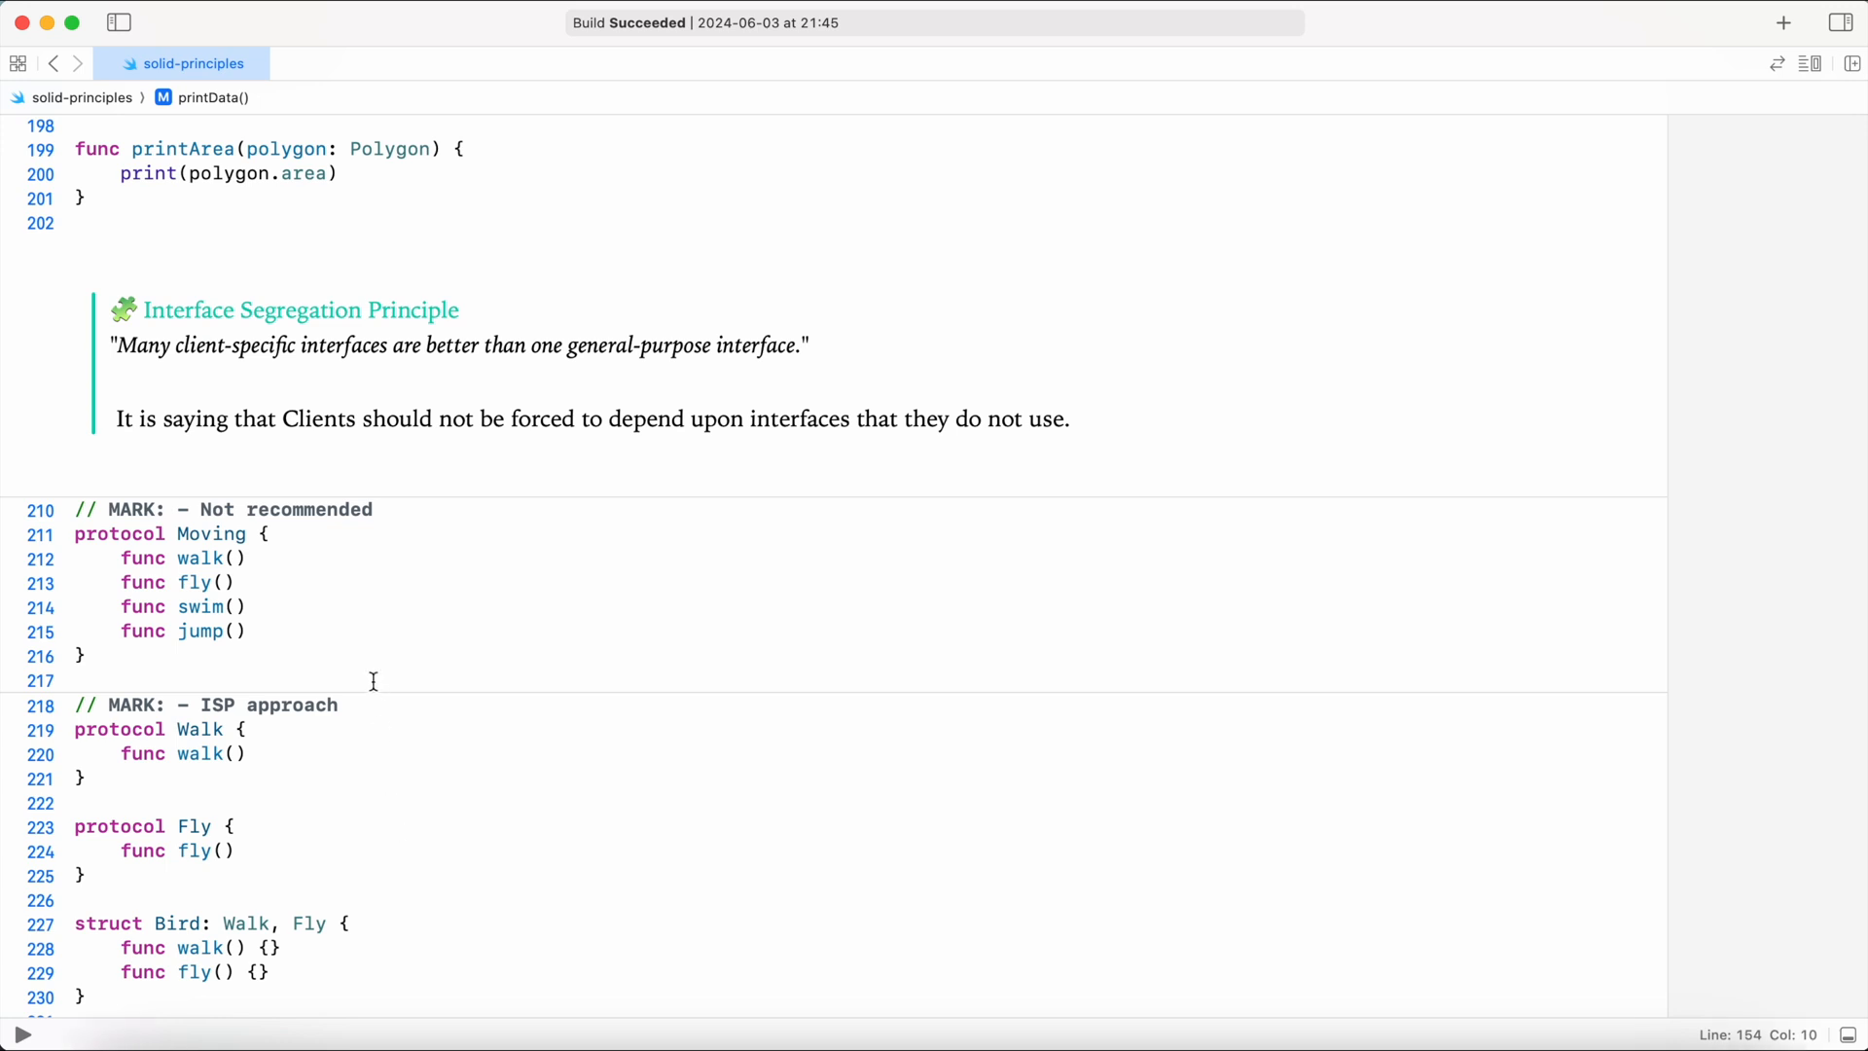
{"action": "scroll", "scroll_direction": "down", "scroll_amount": 3}
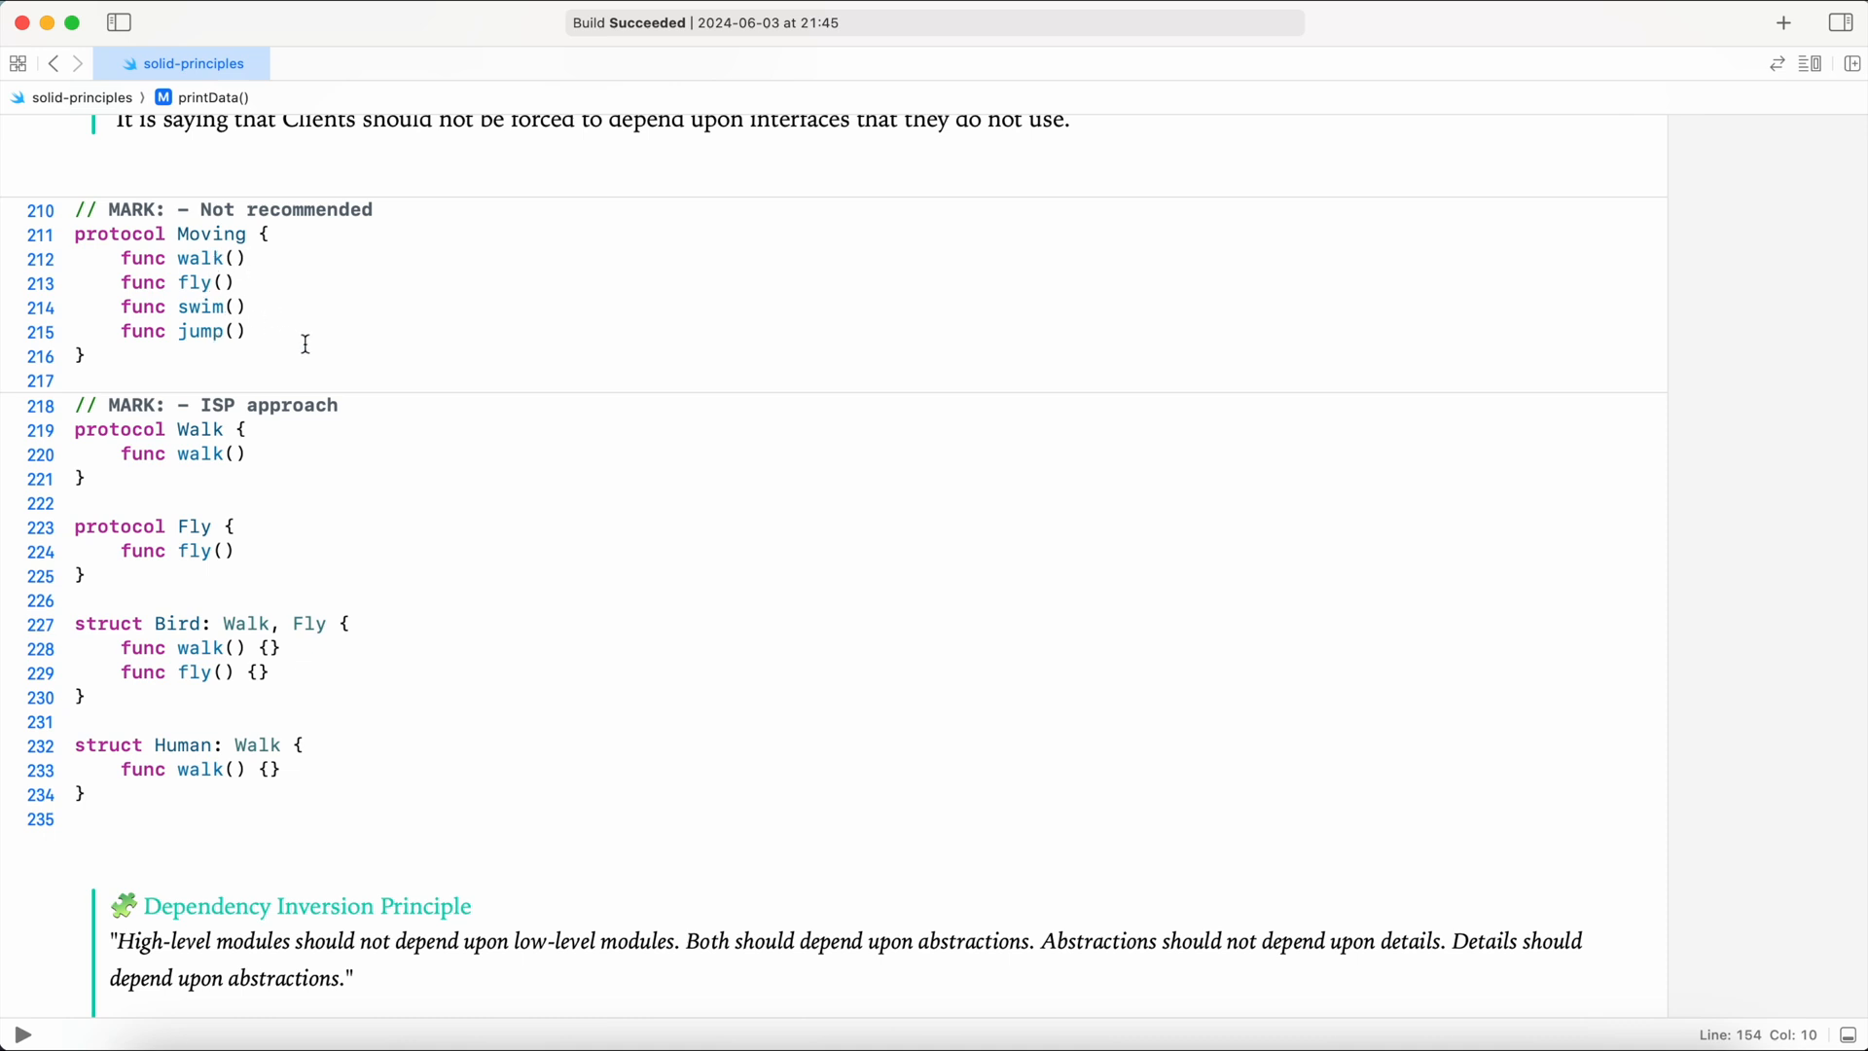
{"action": "mouse_move", "coordinate": [280, 410]}
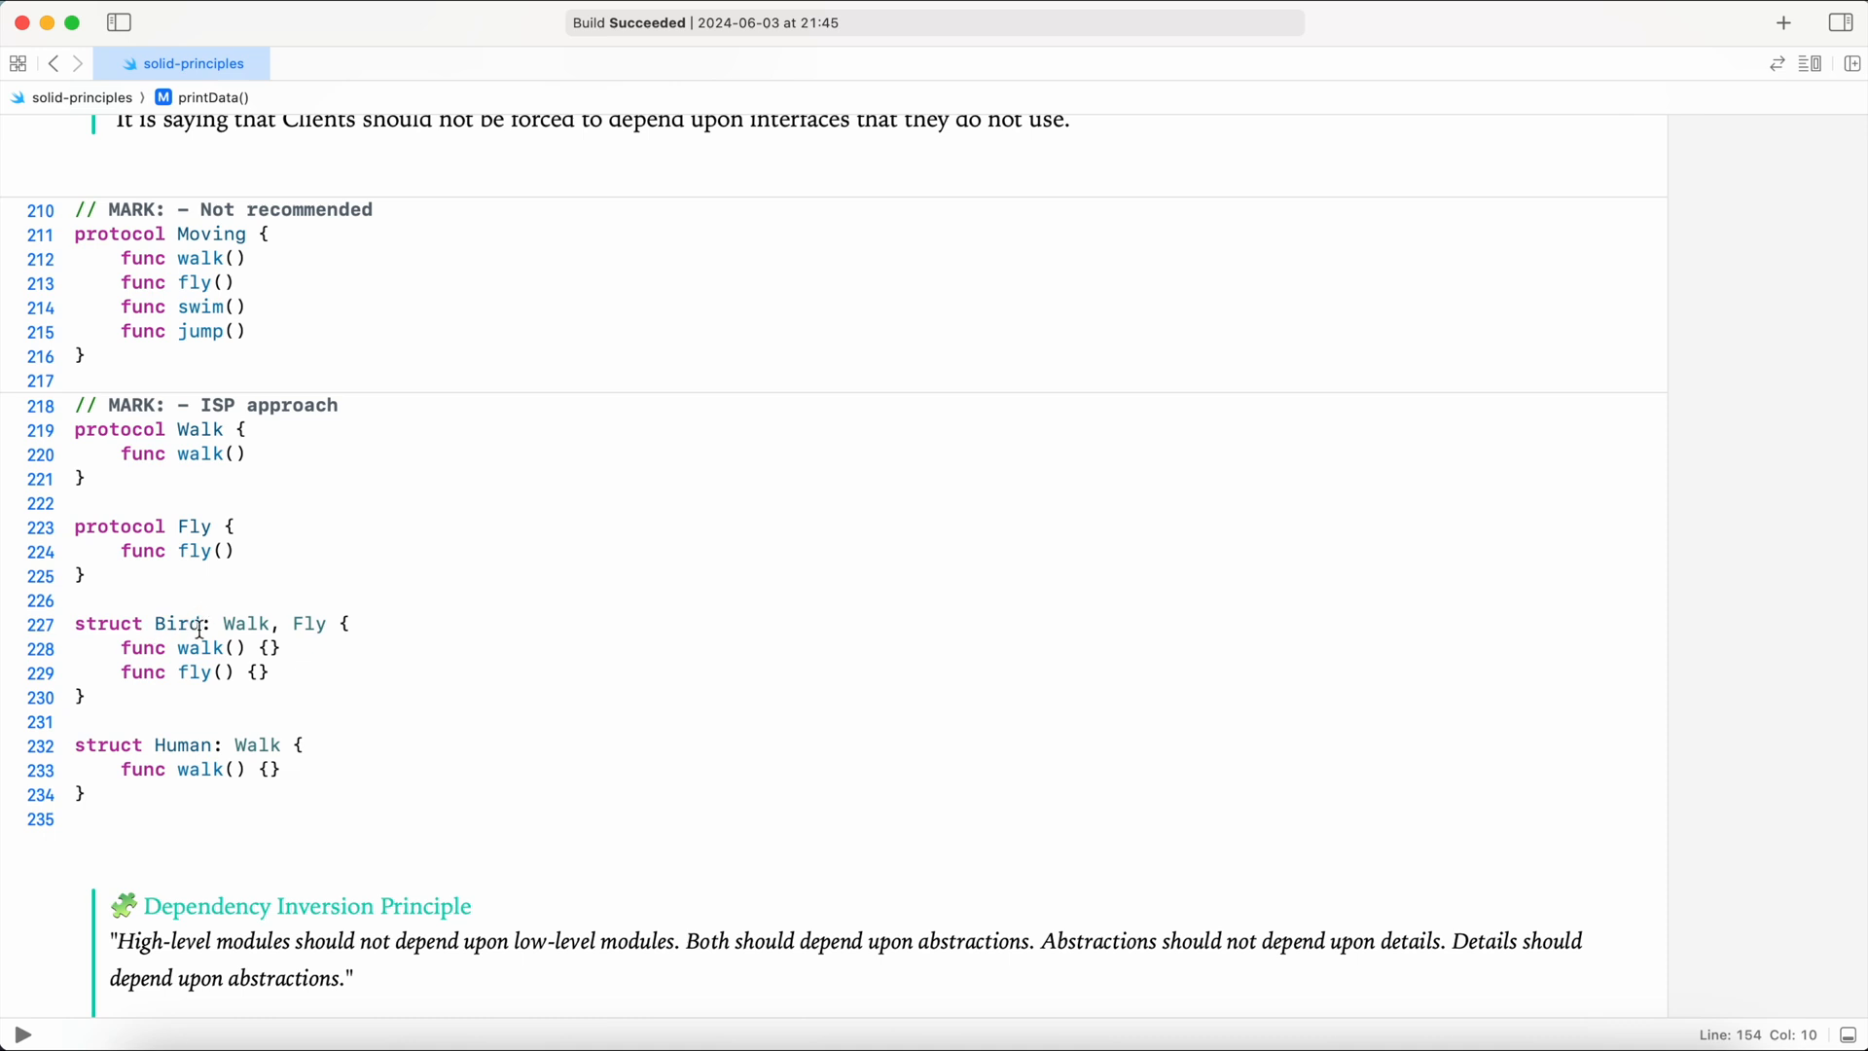
{"action": "mouse_move", "coordinate": [208, 630]}
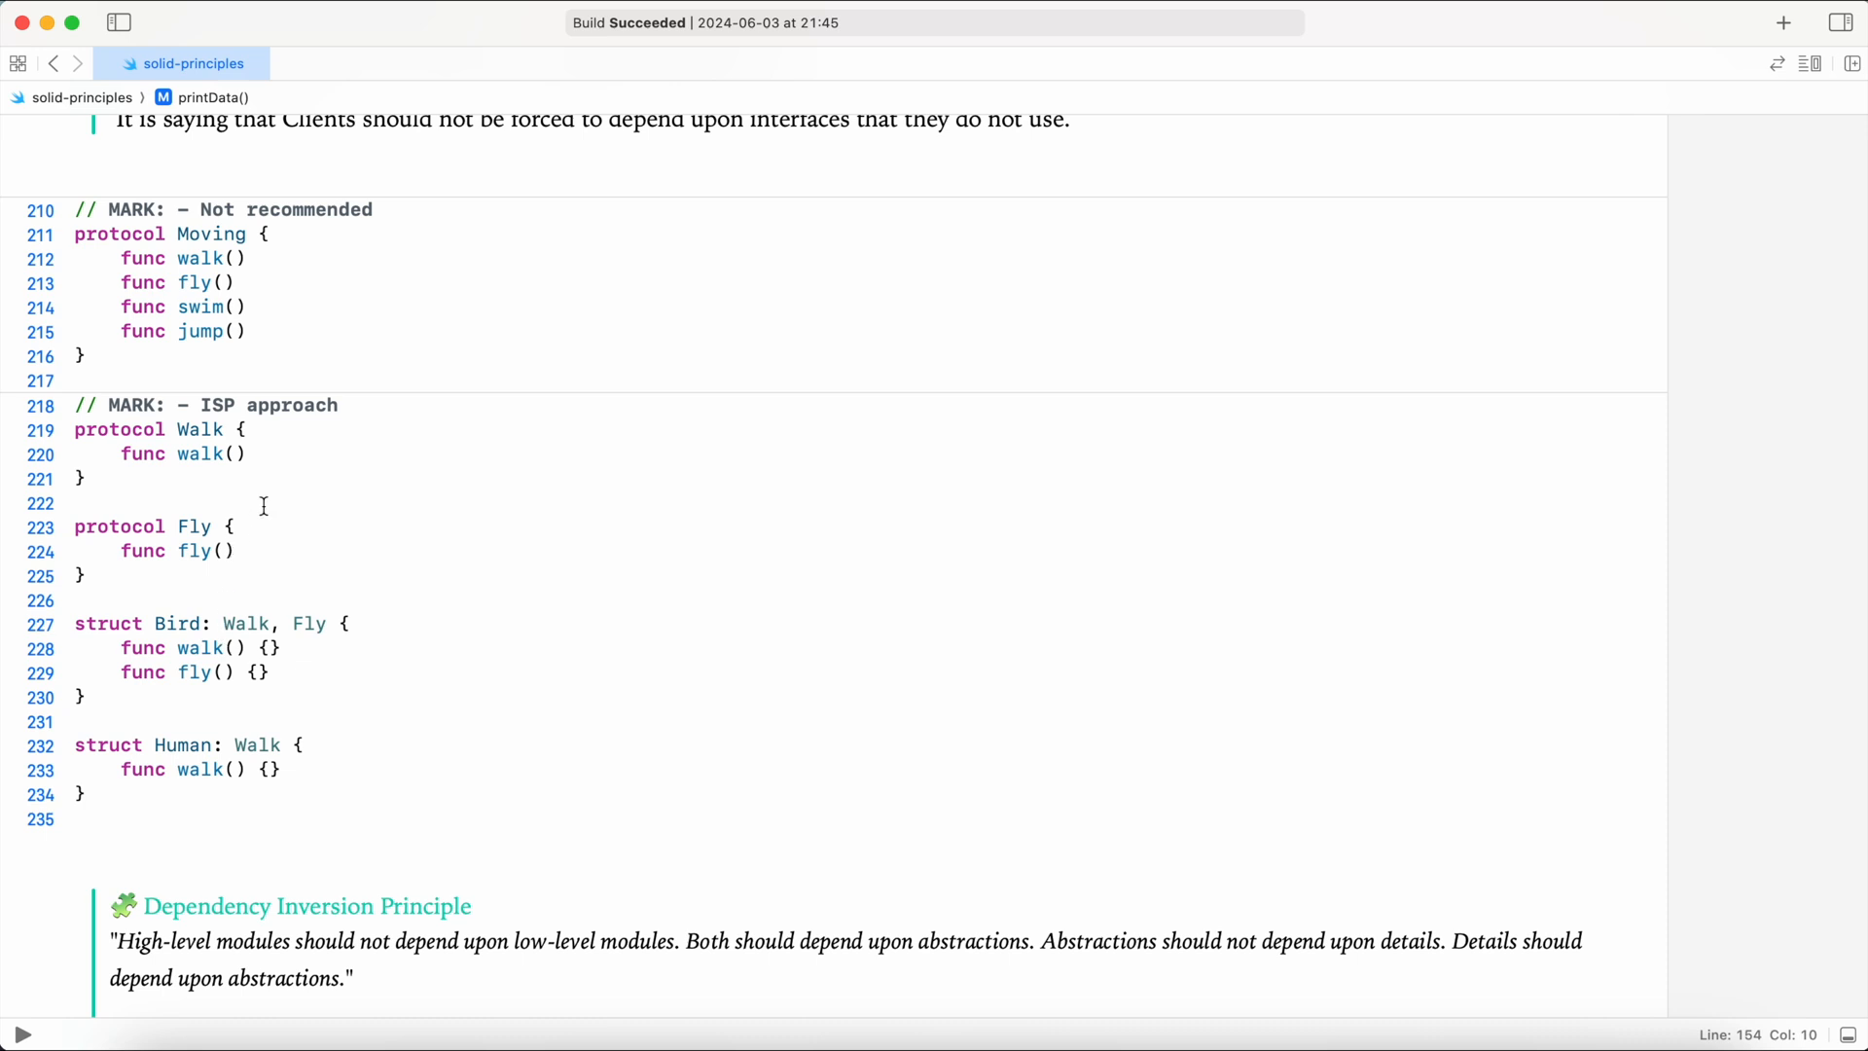
{"action": "mouse_move", "coordinate": [283, 503]}
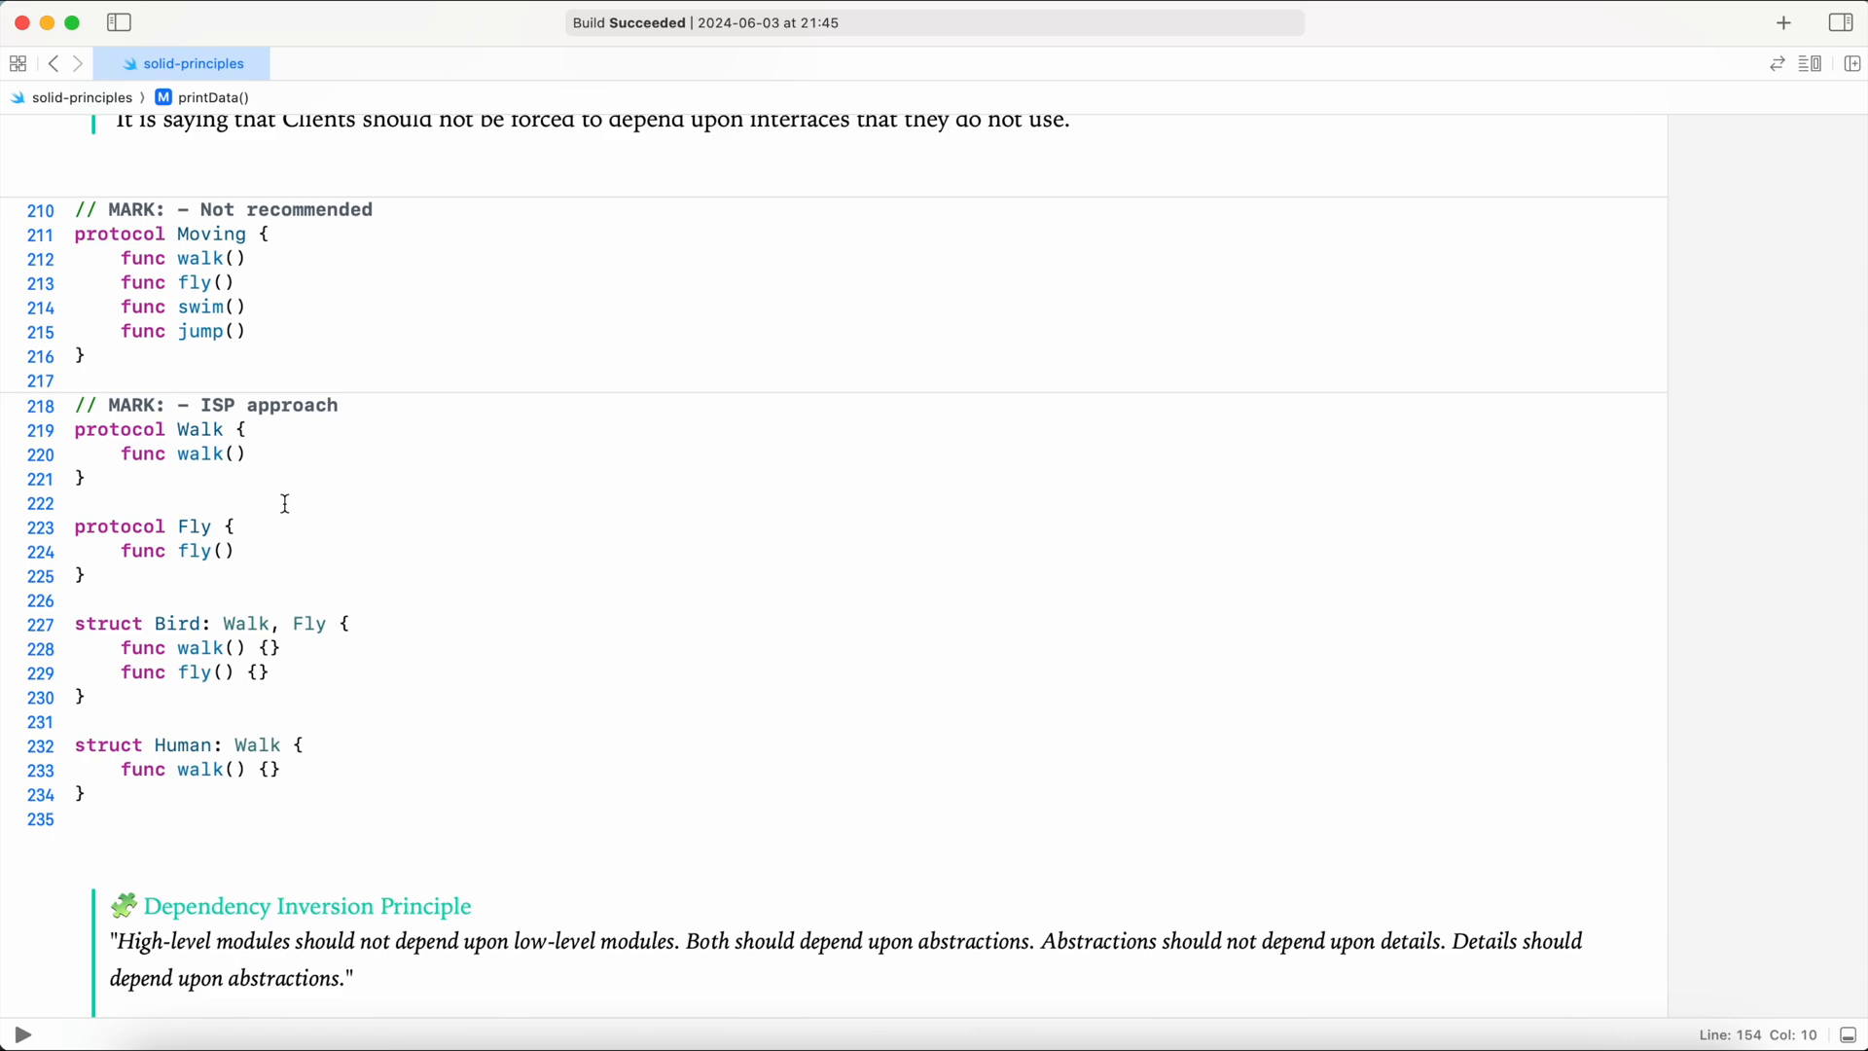
{"action": "scroll", "scroll_direction": "down", "scroll_amount": 3}
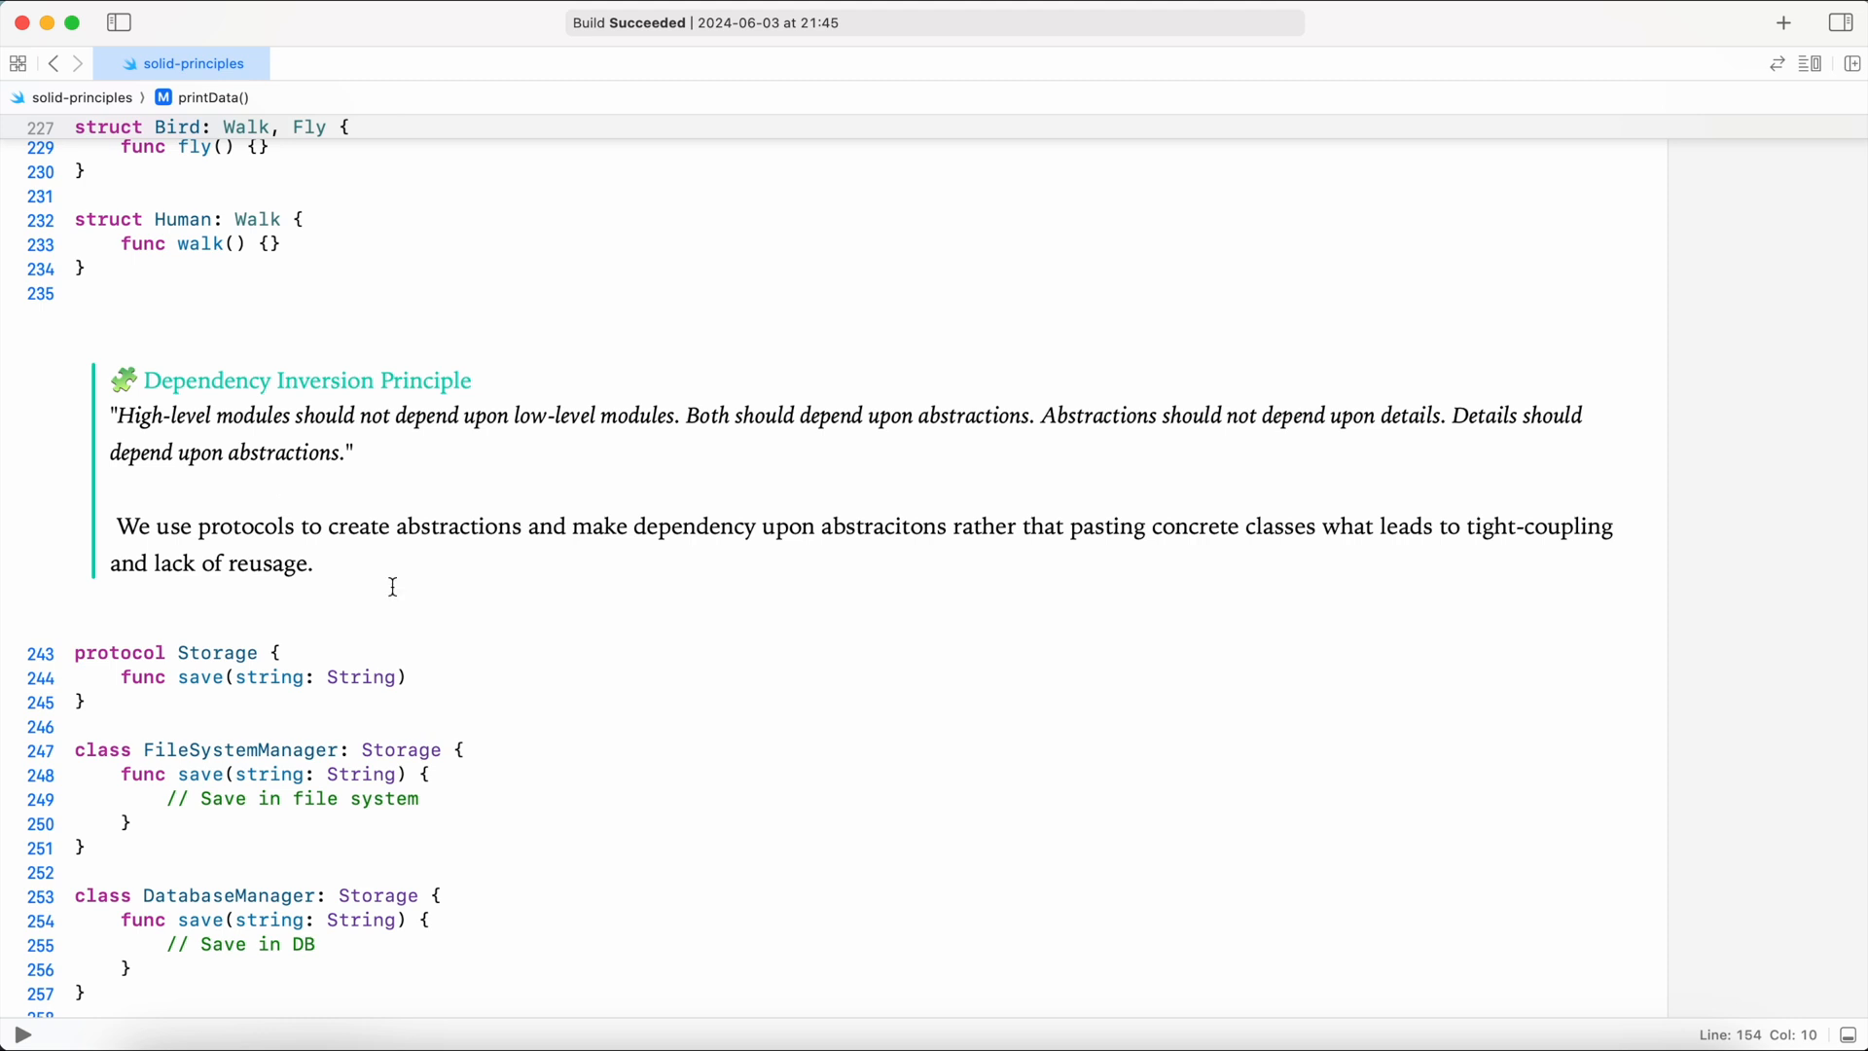
{"action": "scroll", "scroll_direction": "down", "scroll_amount": 3}
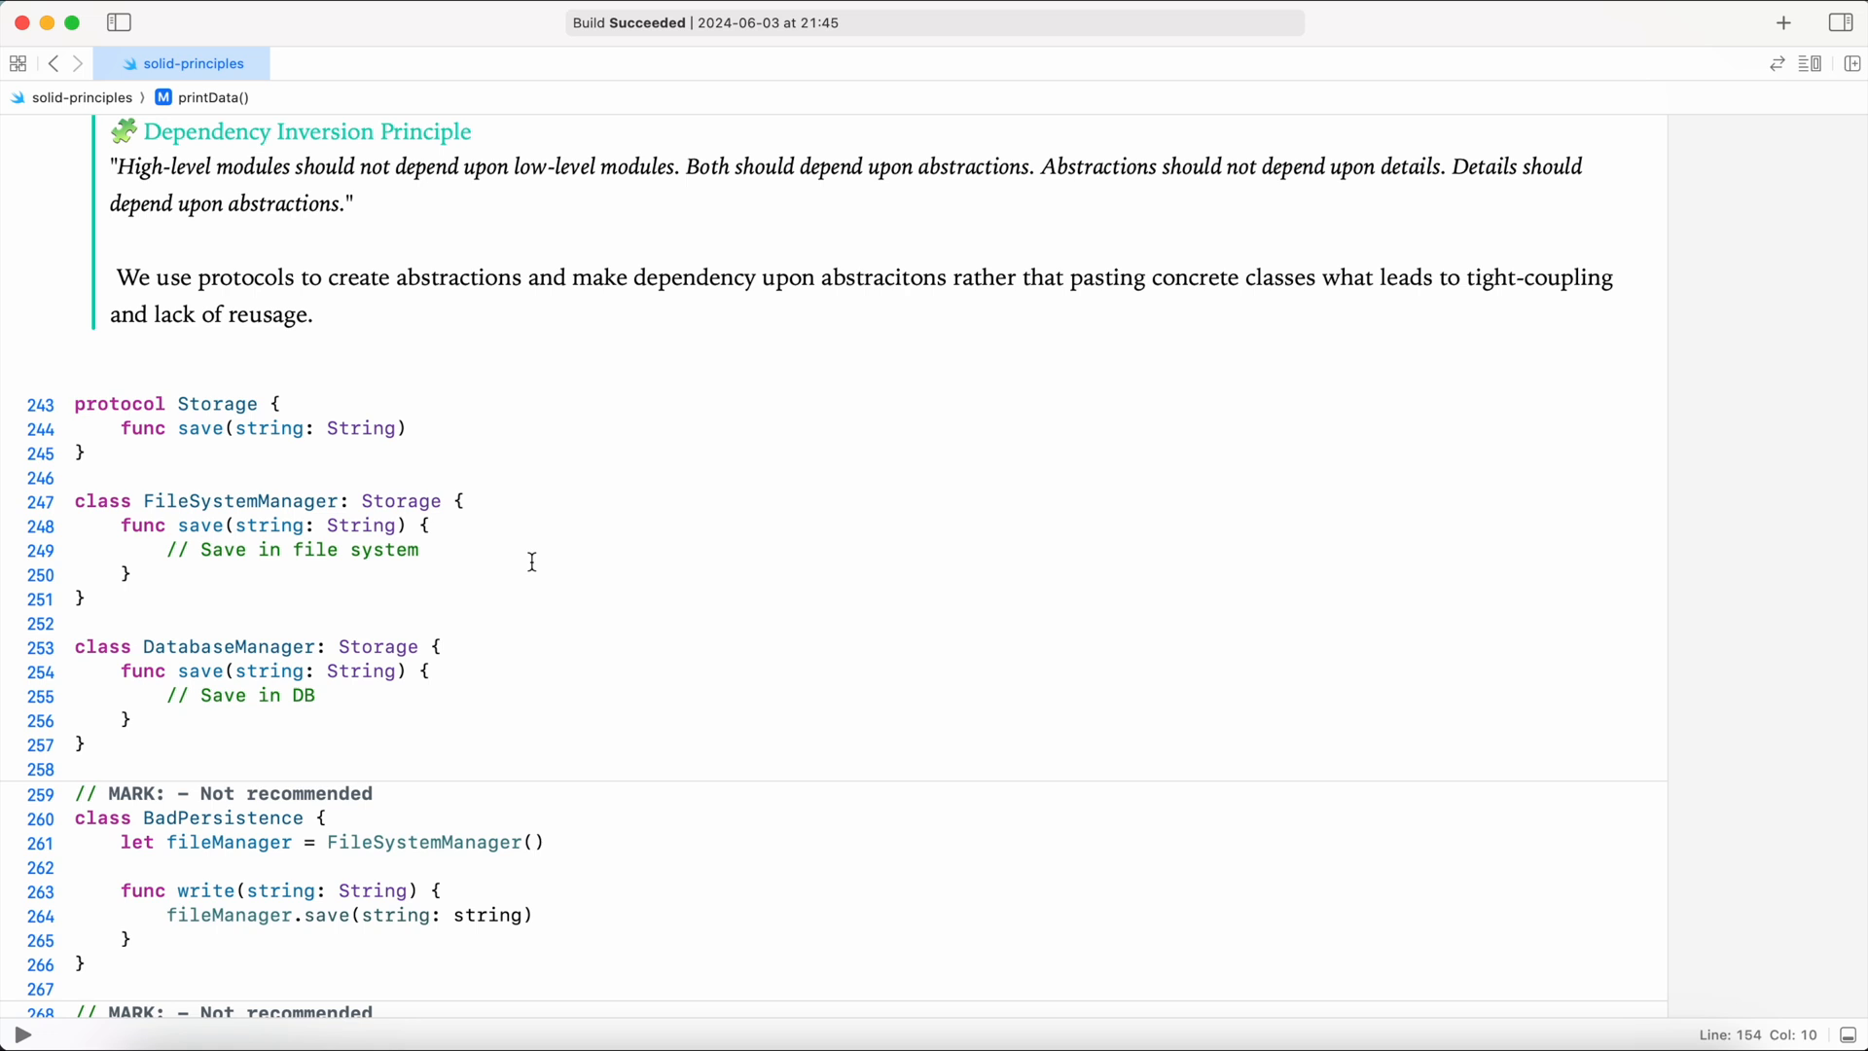
{"action": "scroll", "scroll_direction": "down", "scroll_amount": 3}
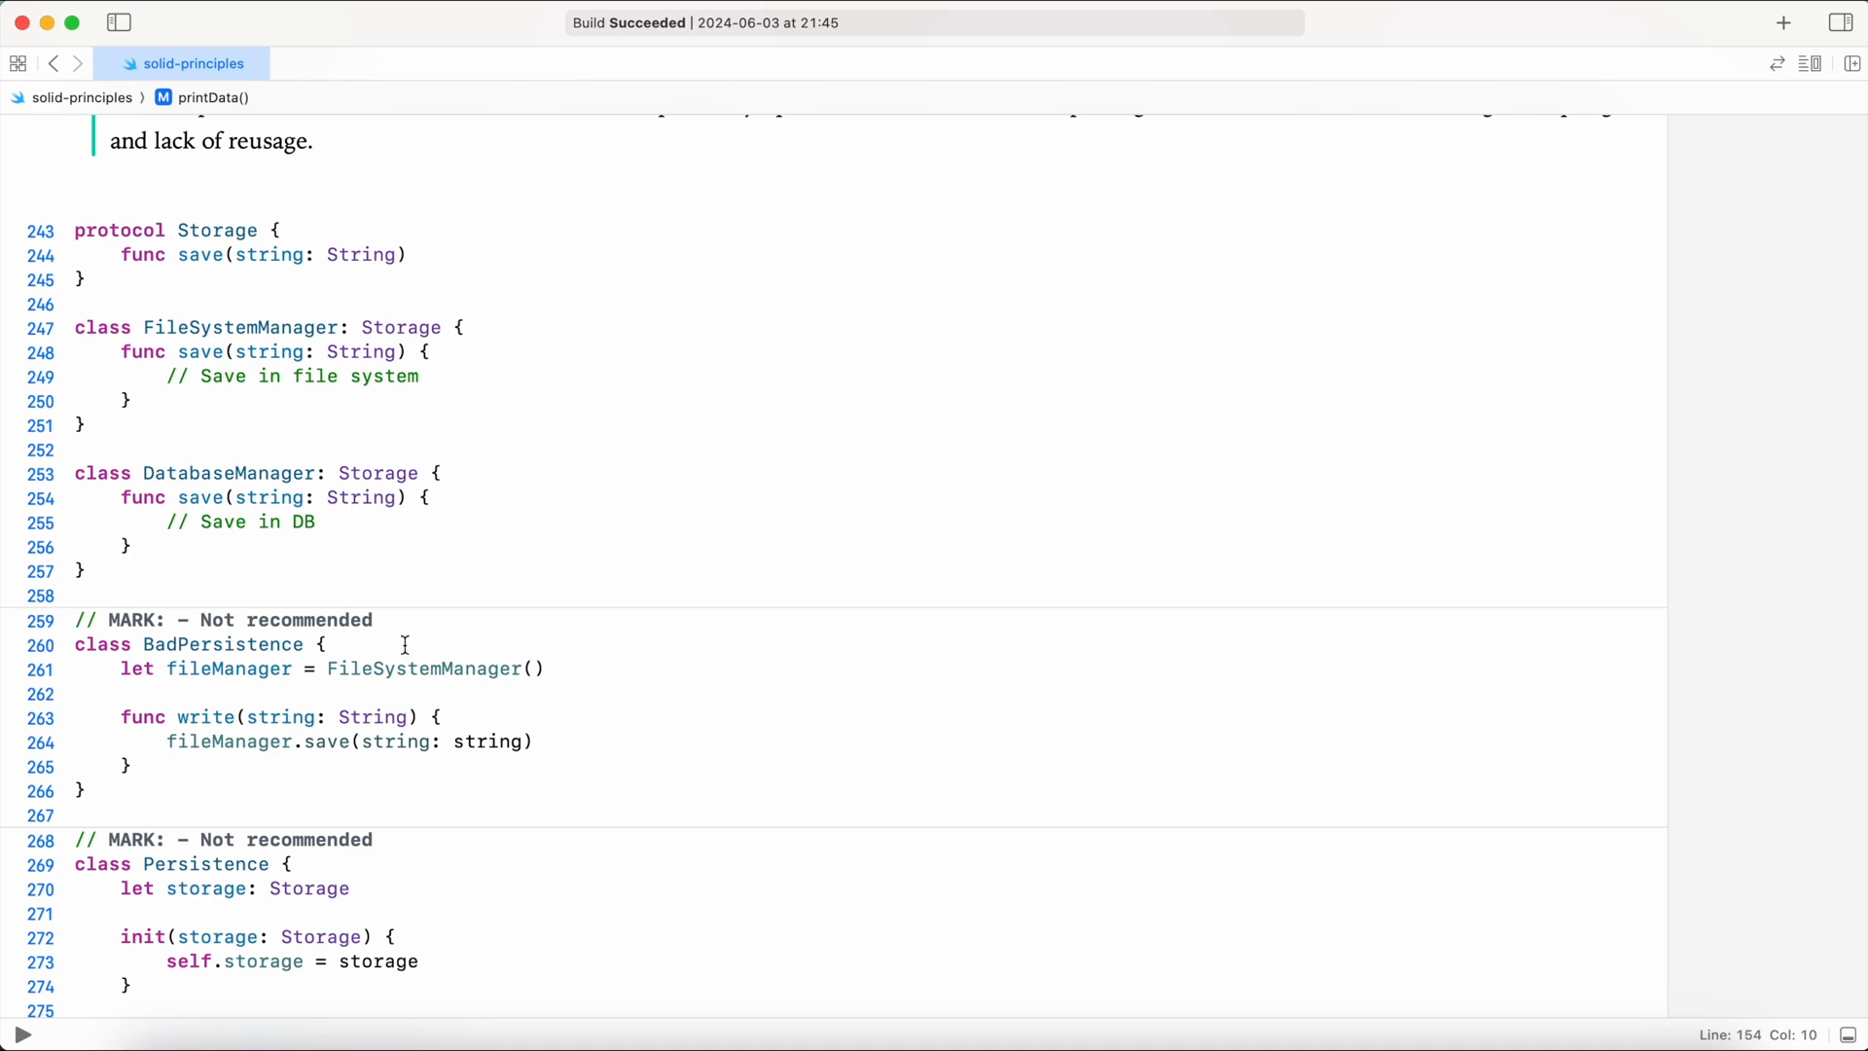
{"action": "mouse_move", "coordinate": [426, 755]}
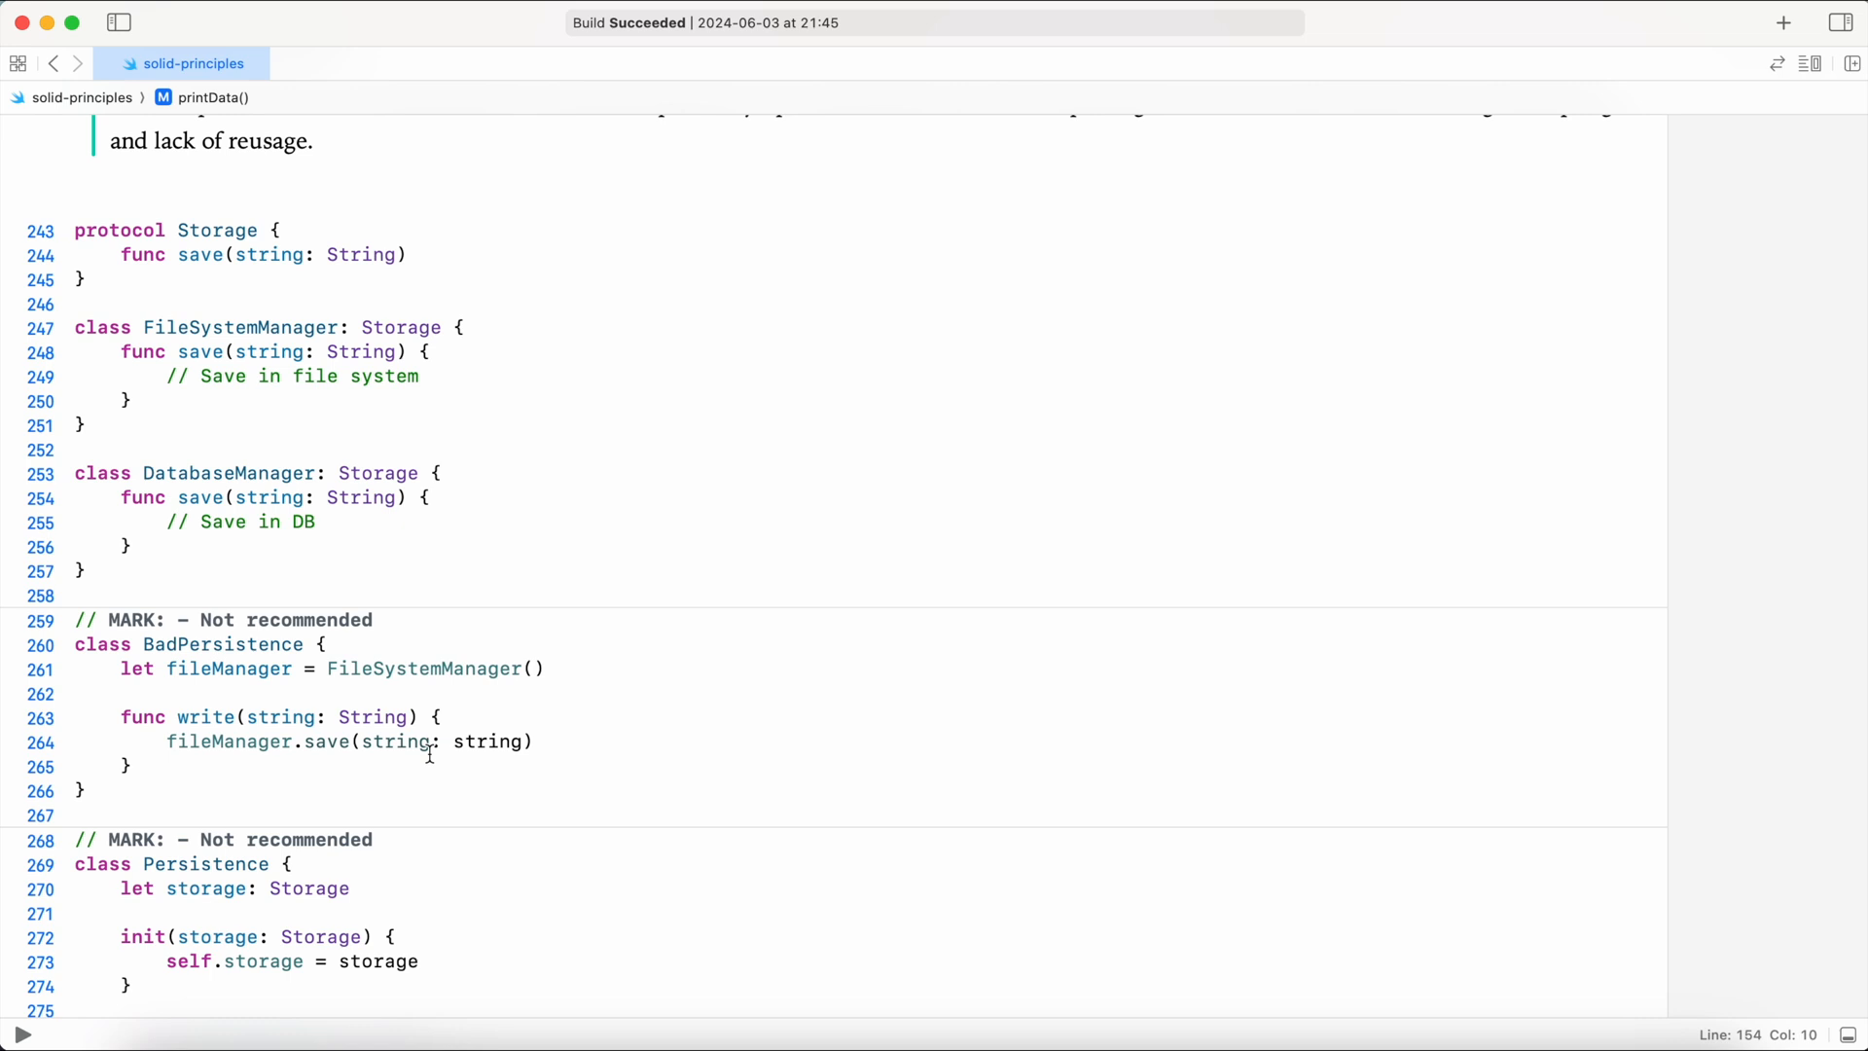
{"action": "scroll", "scroll_direction": "down", "scroll_amount": 3}
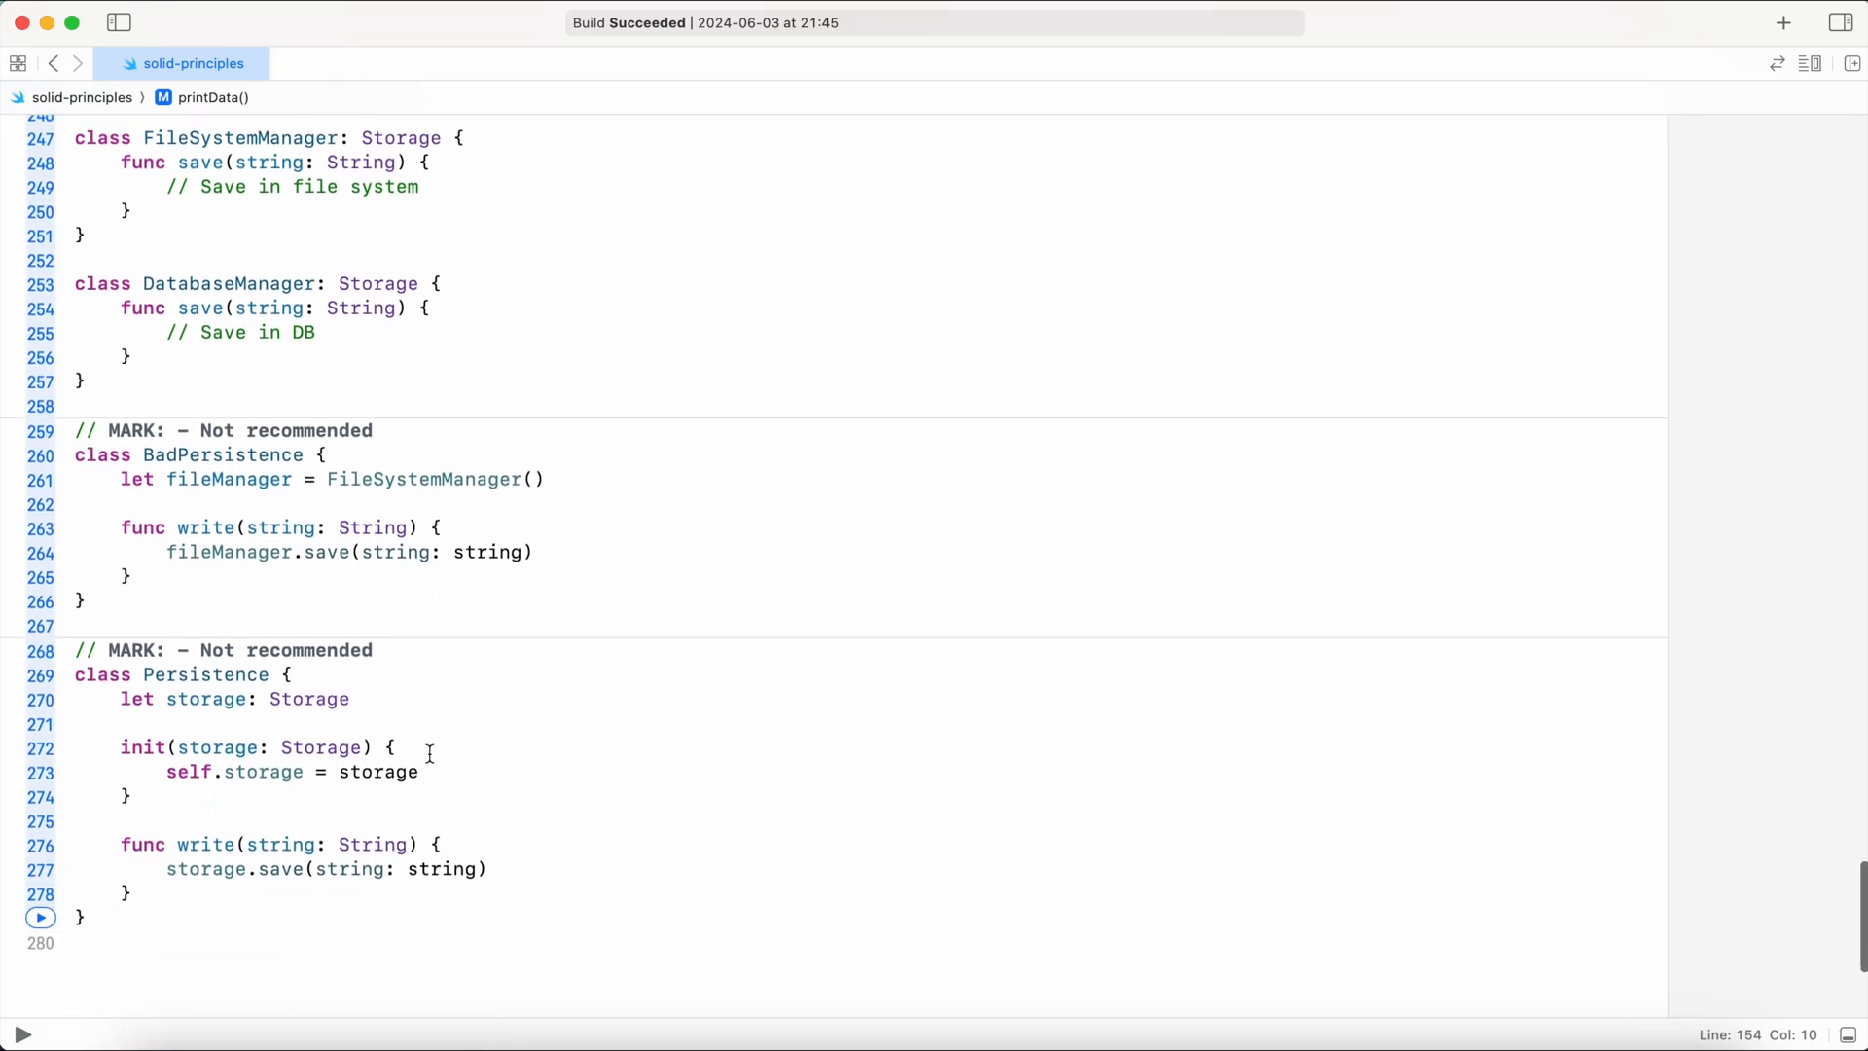